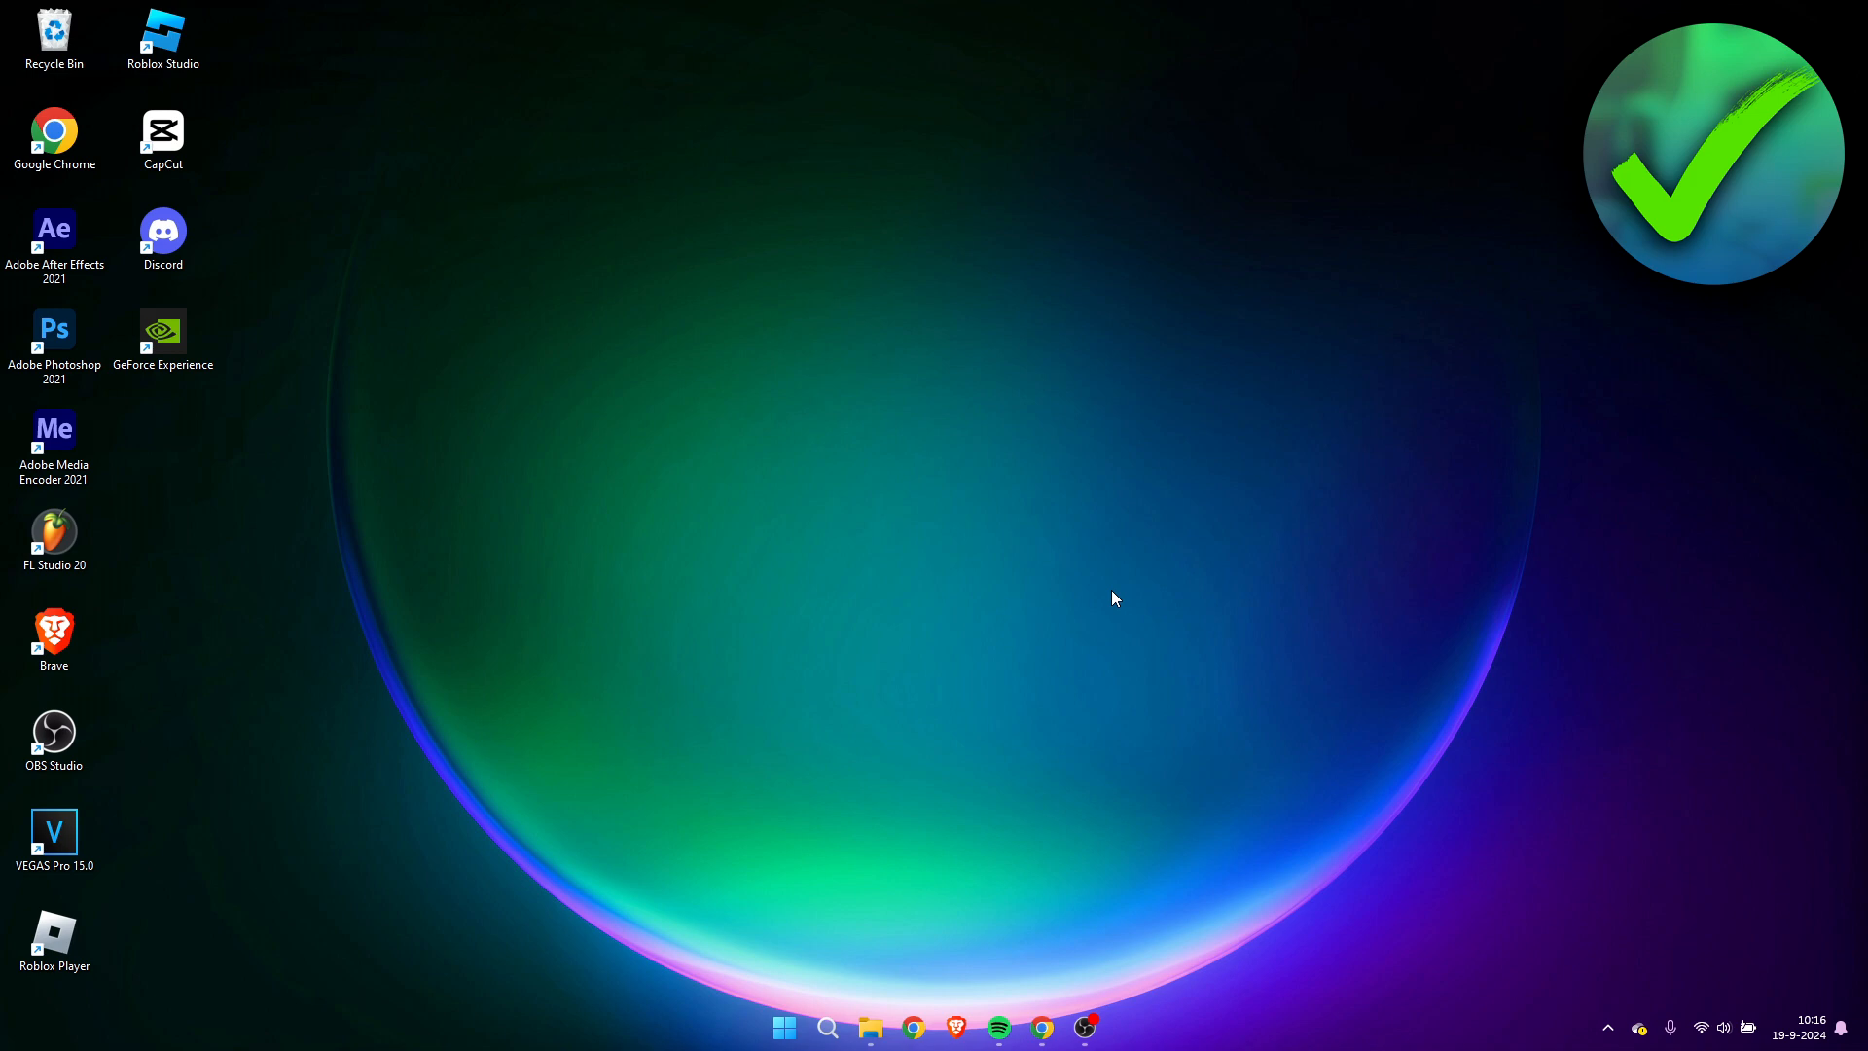
{"action": "mouse_move", "coordinate": [1043, 529]}
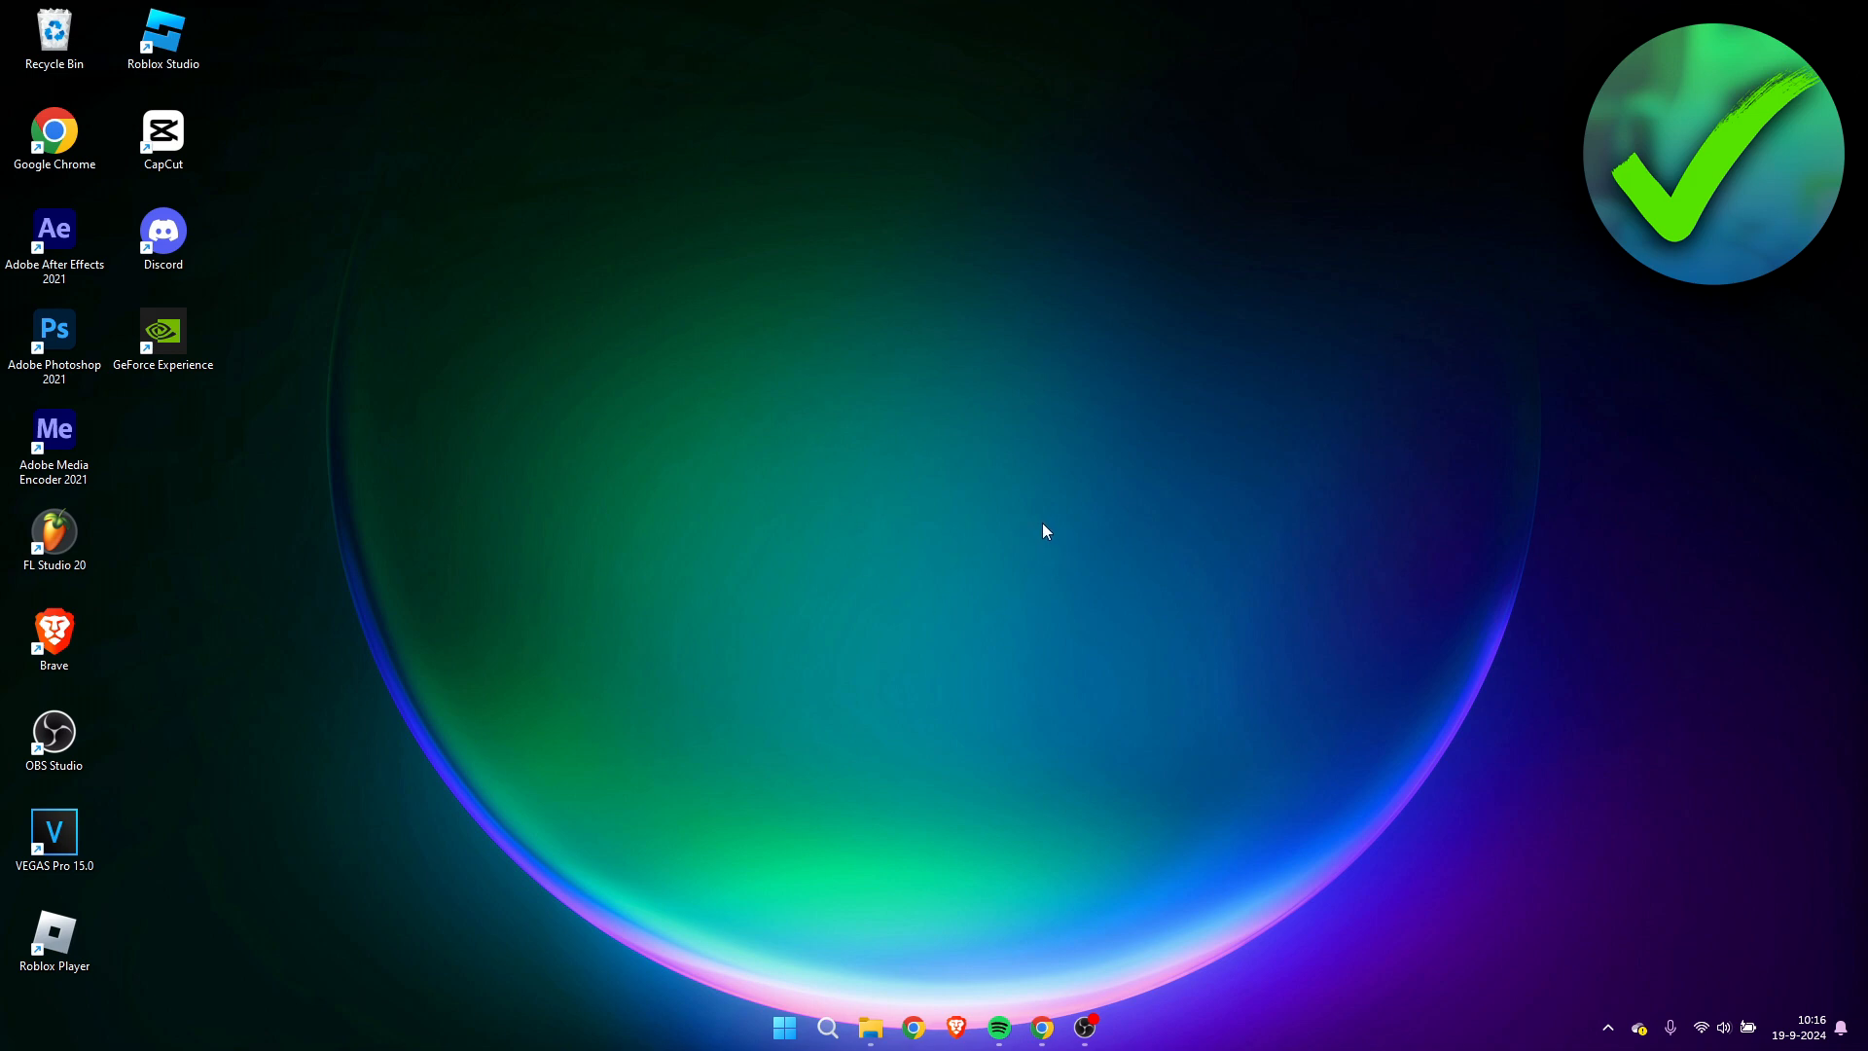
{"action": "mouse_move", "coordinate": [1031, 531]}
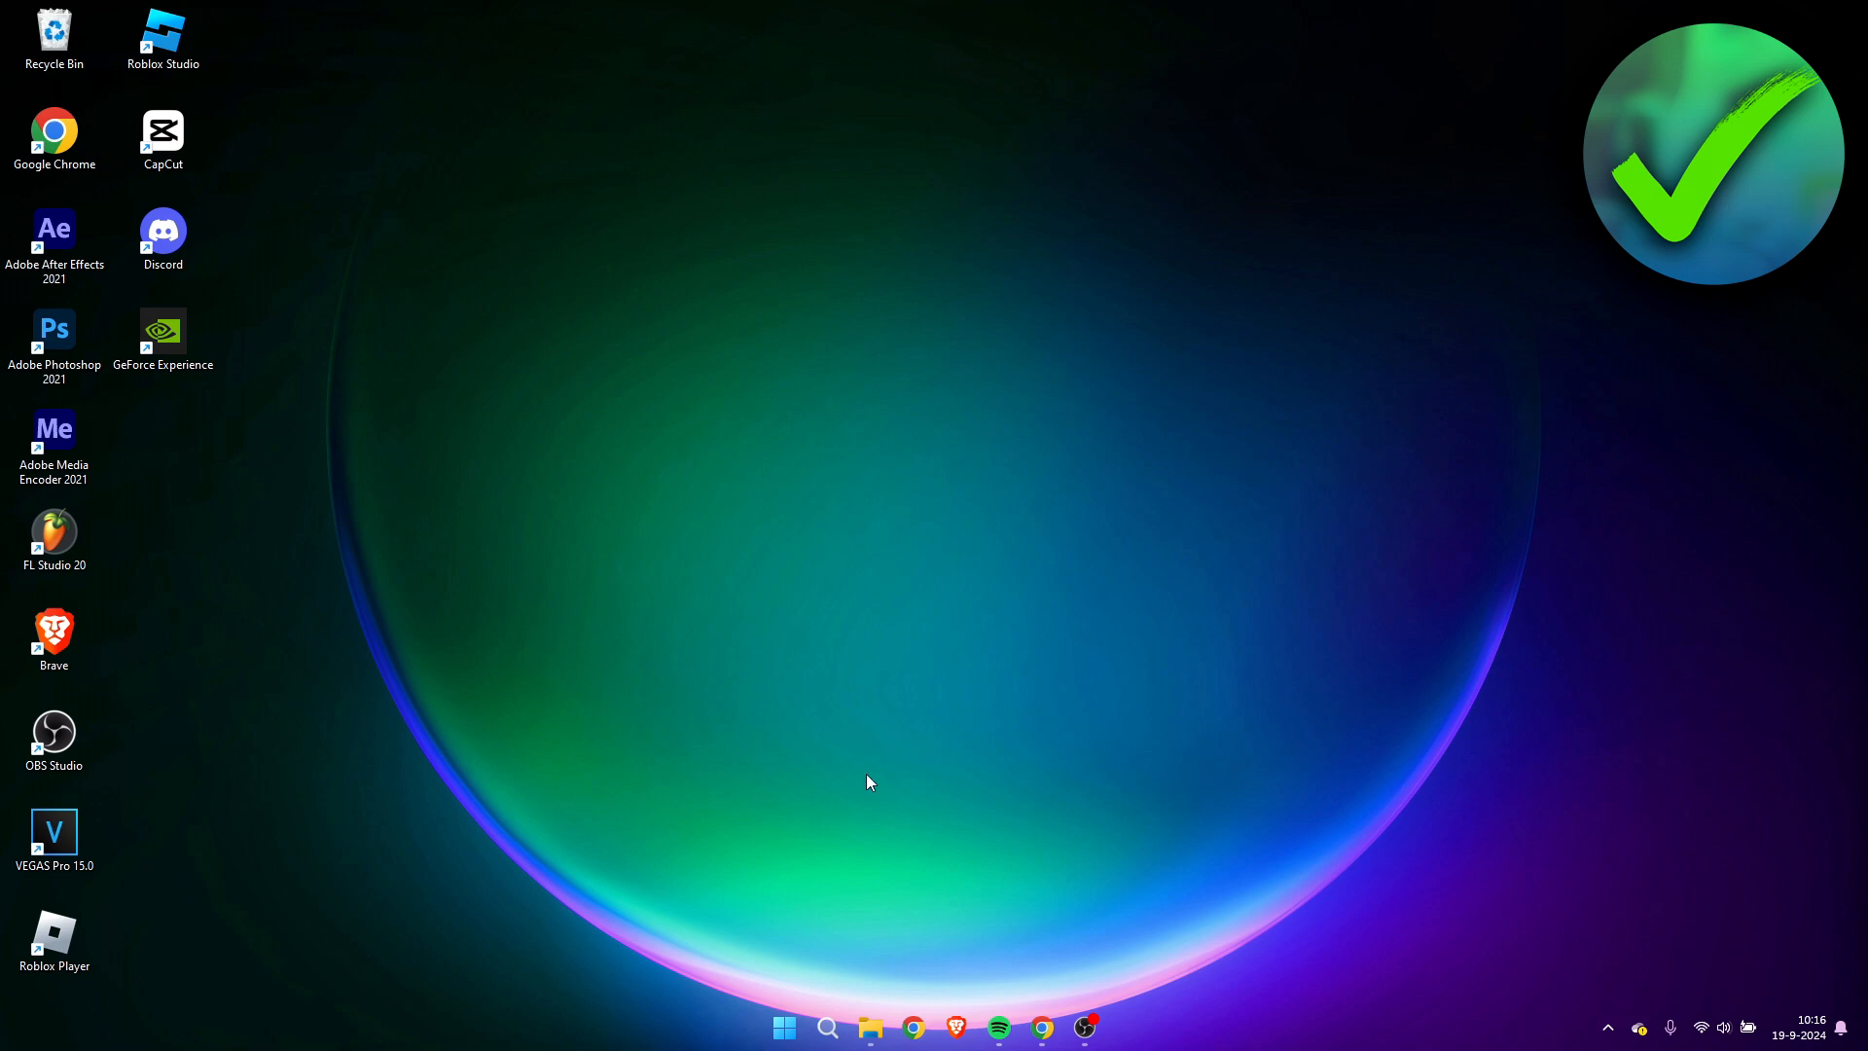
- Search the Start menu for 'cmd' to surface Command Prompt as the best match
{"action": "left_click", "coordinate": [827, 1025]}
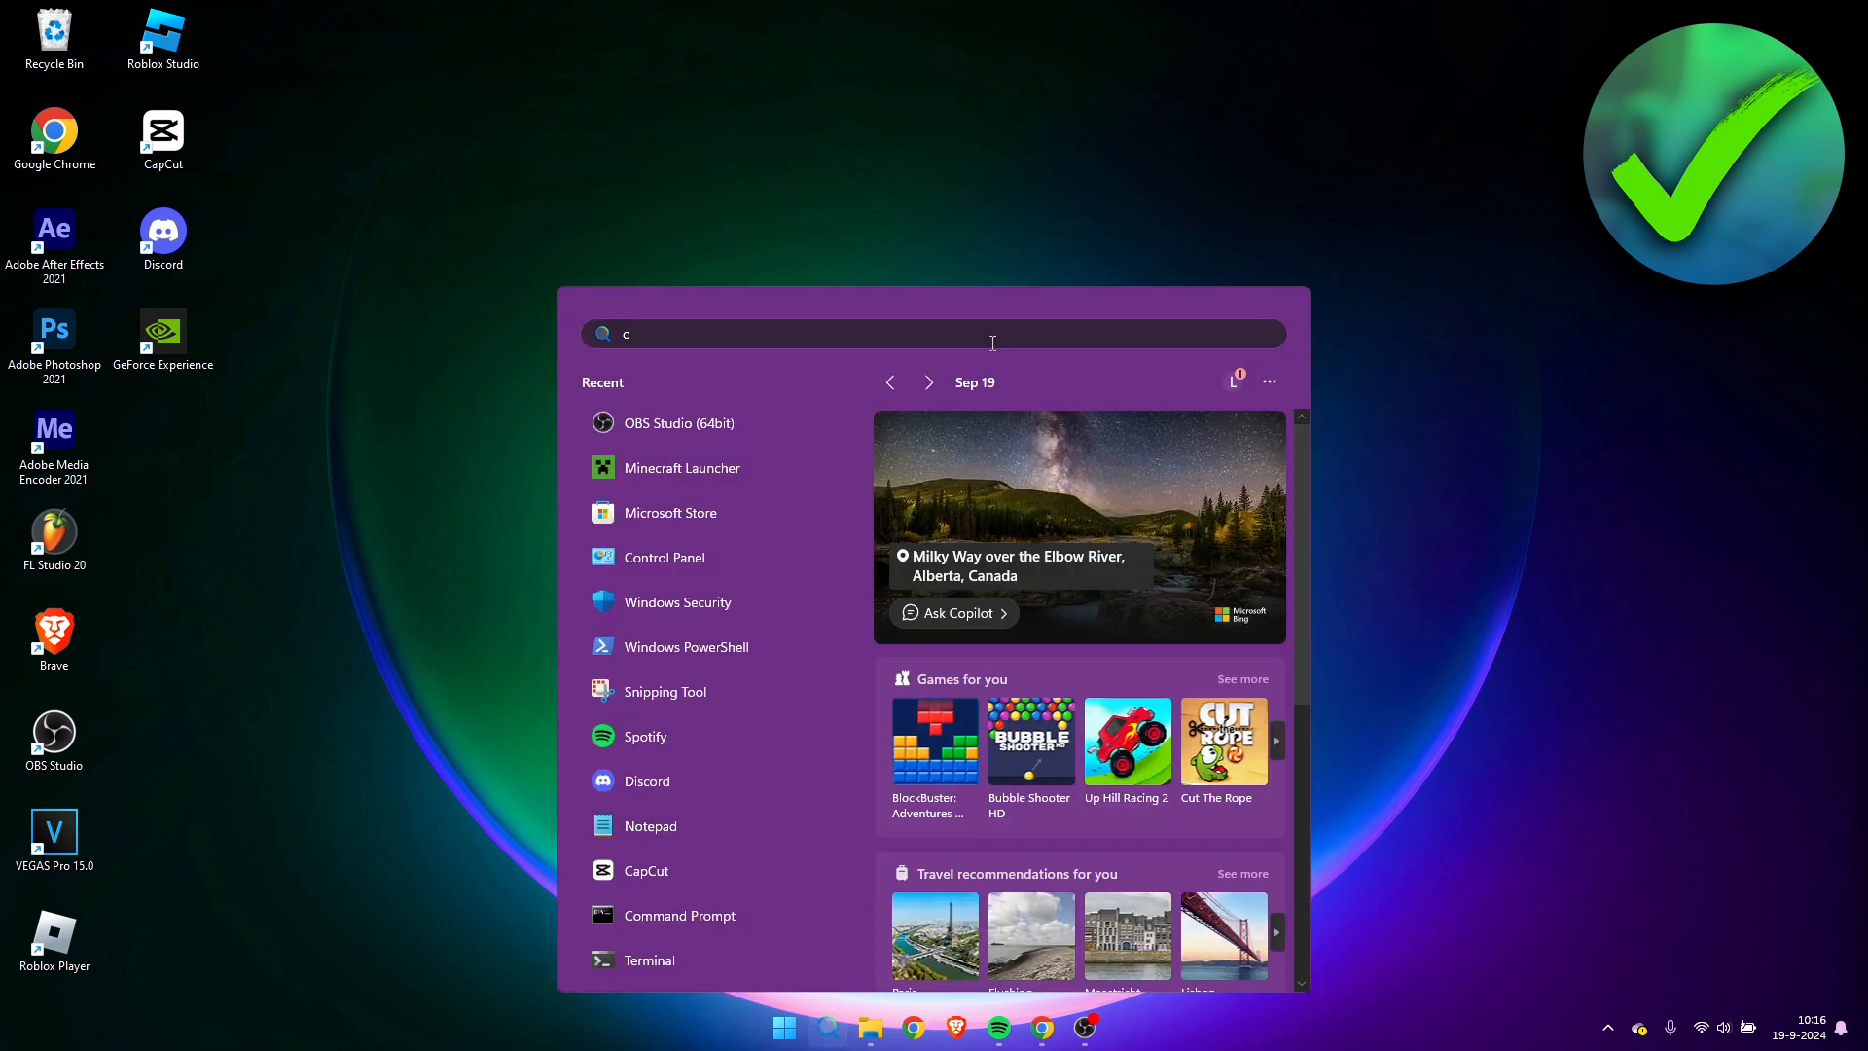
{"action": "type", "text": "md"}
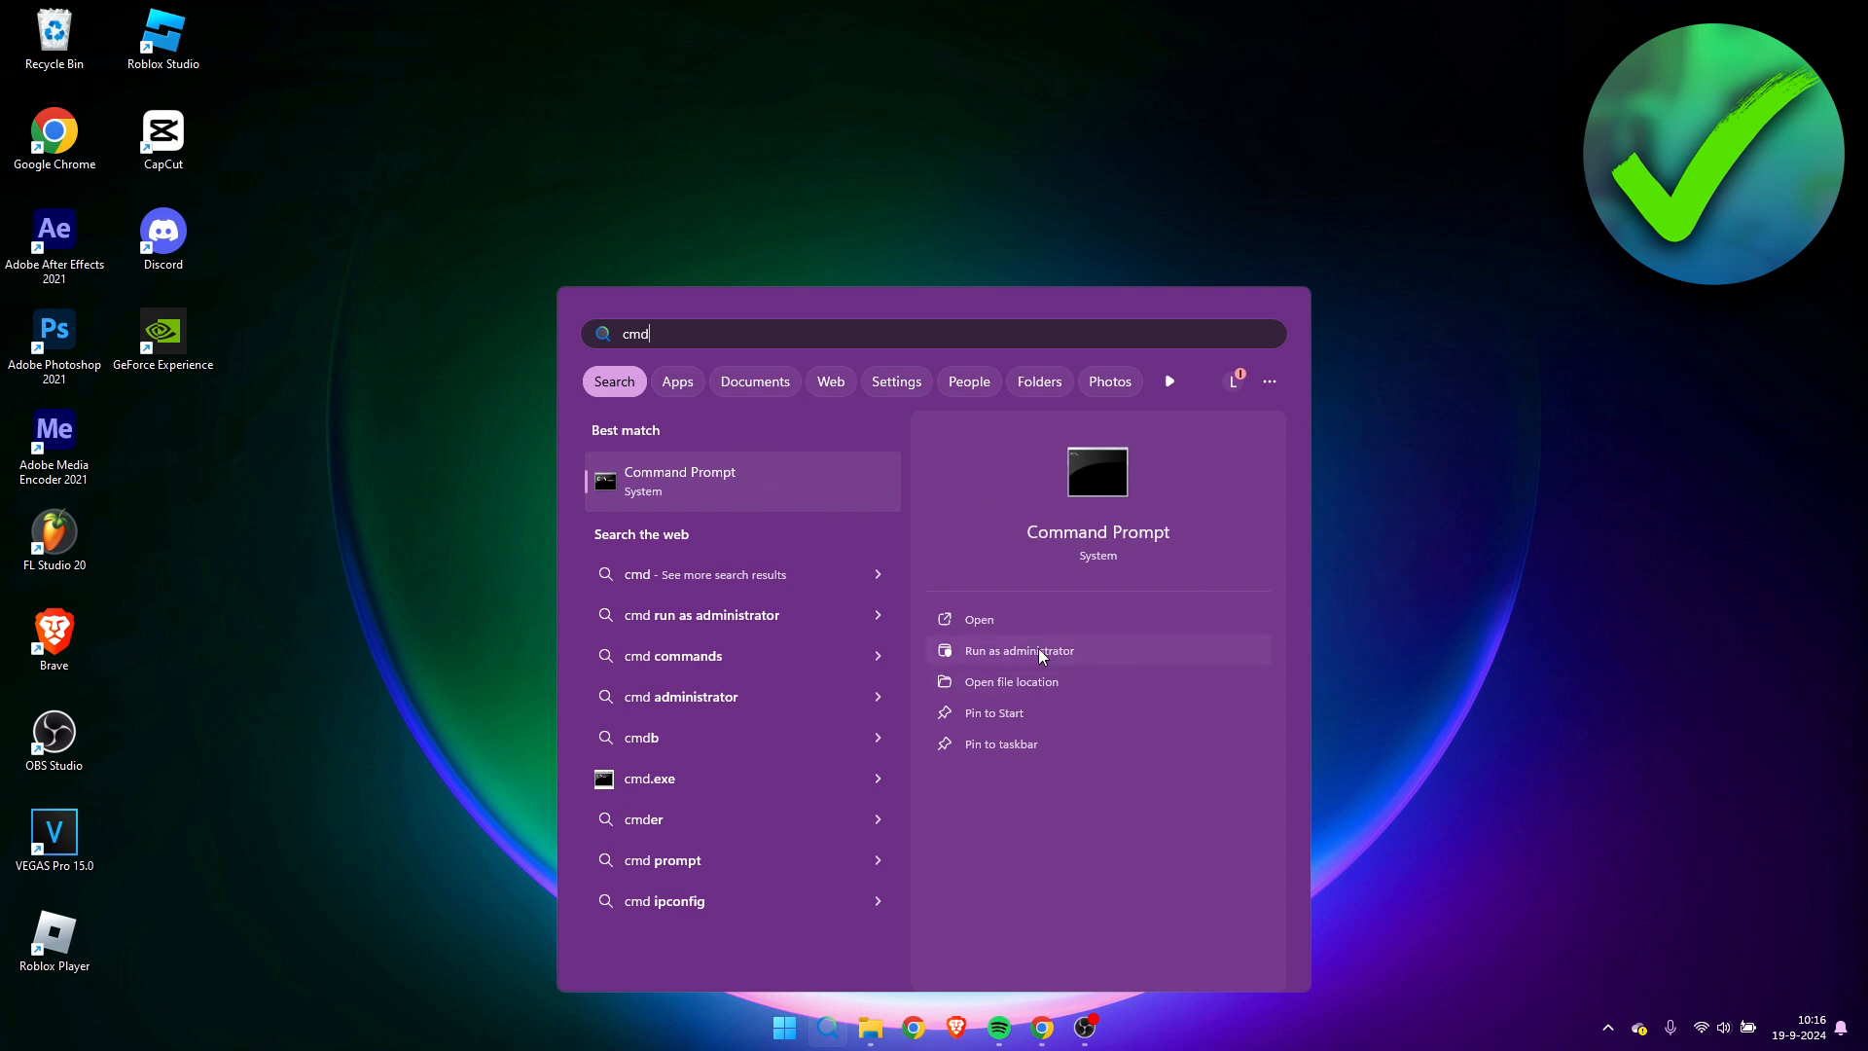
{"action": "mouse_move", "coordinate": [1016, 660]}
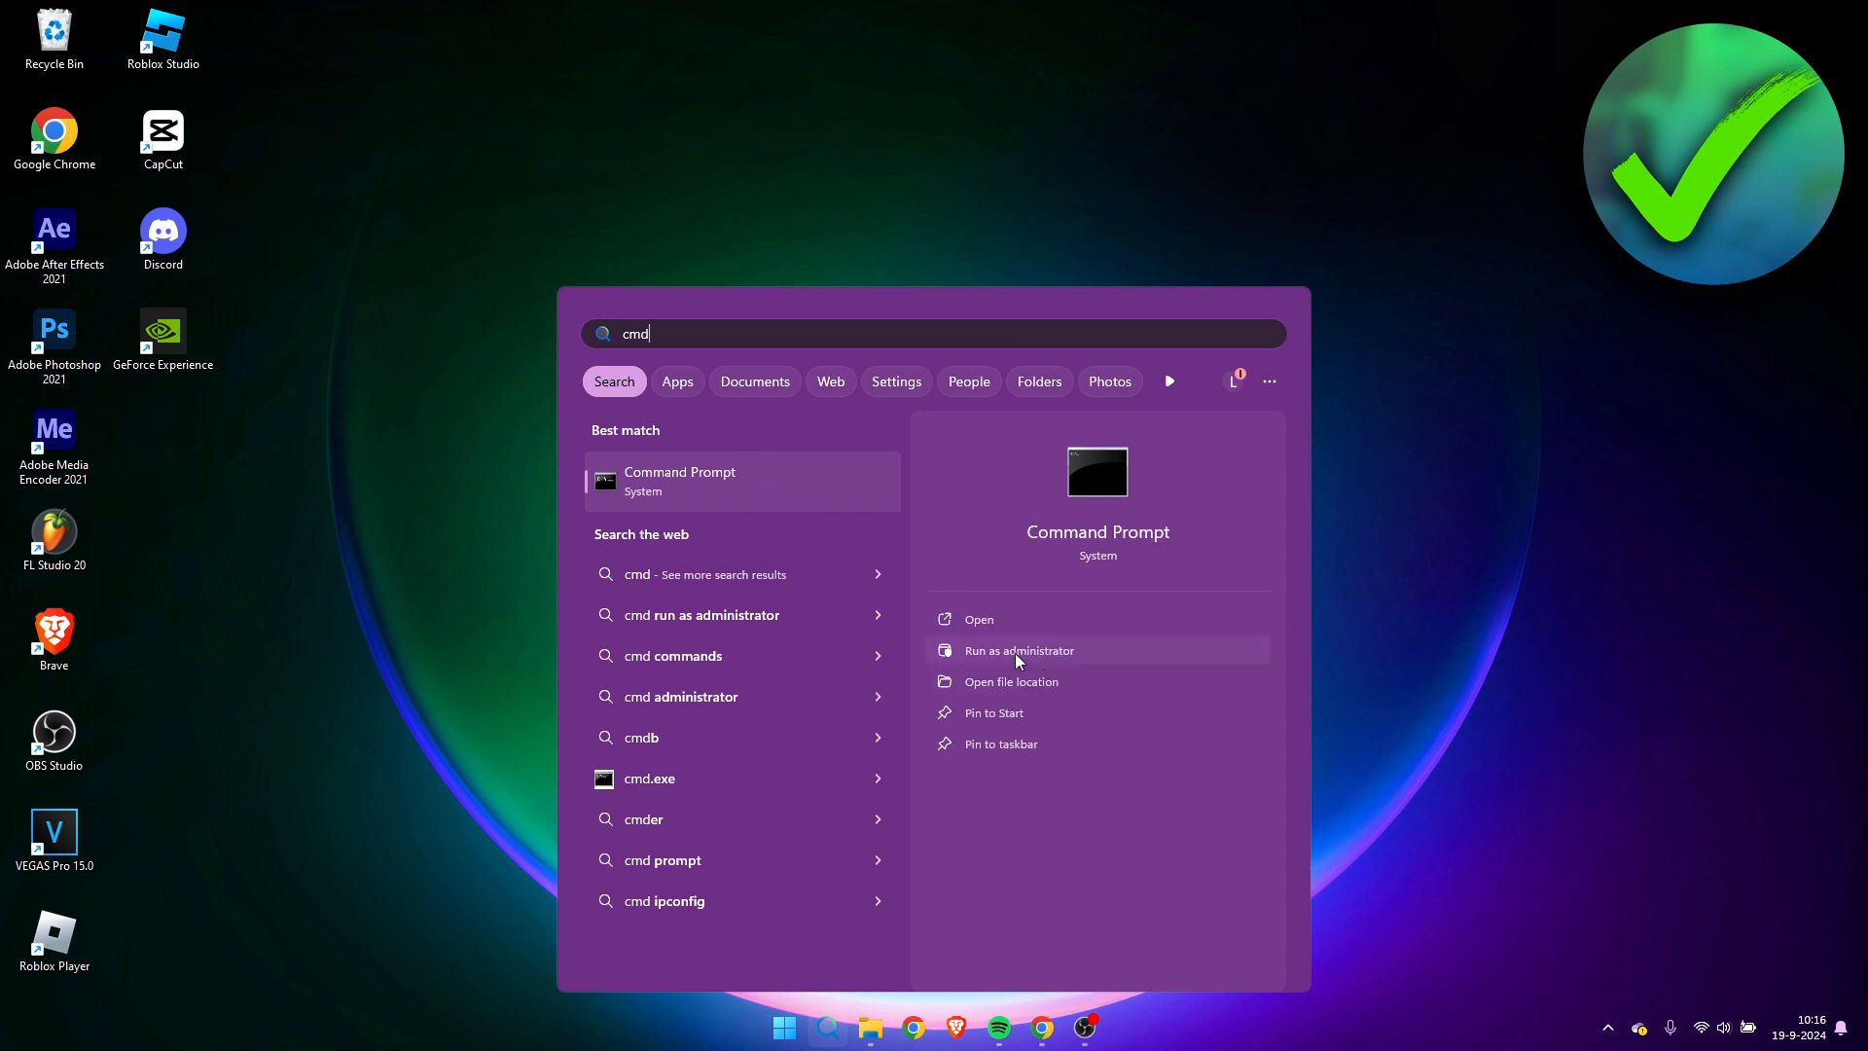
{"action": "mouse_move", "coordinate": [678, 447]}
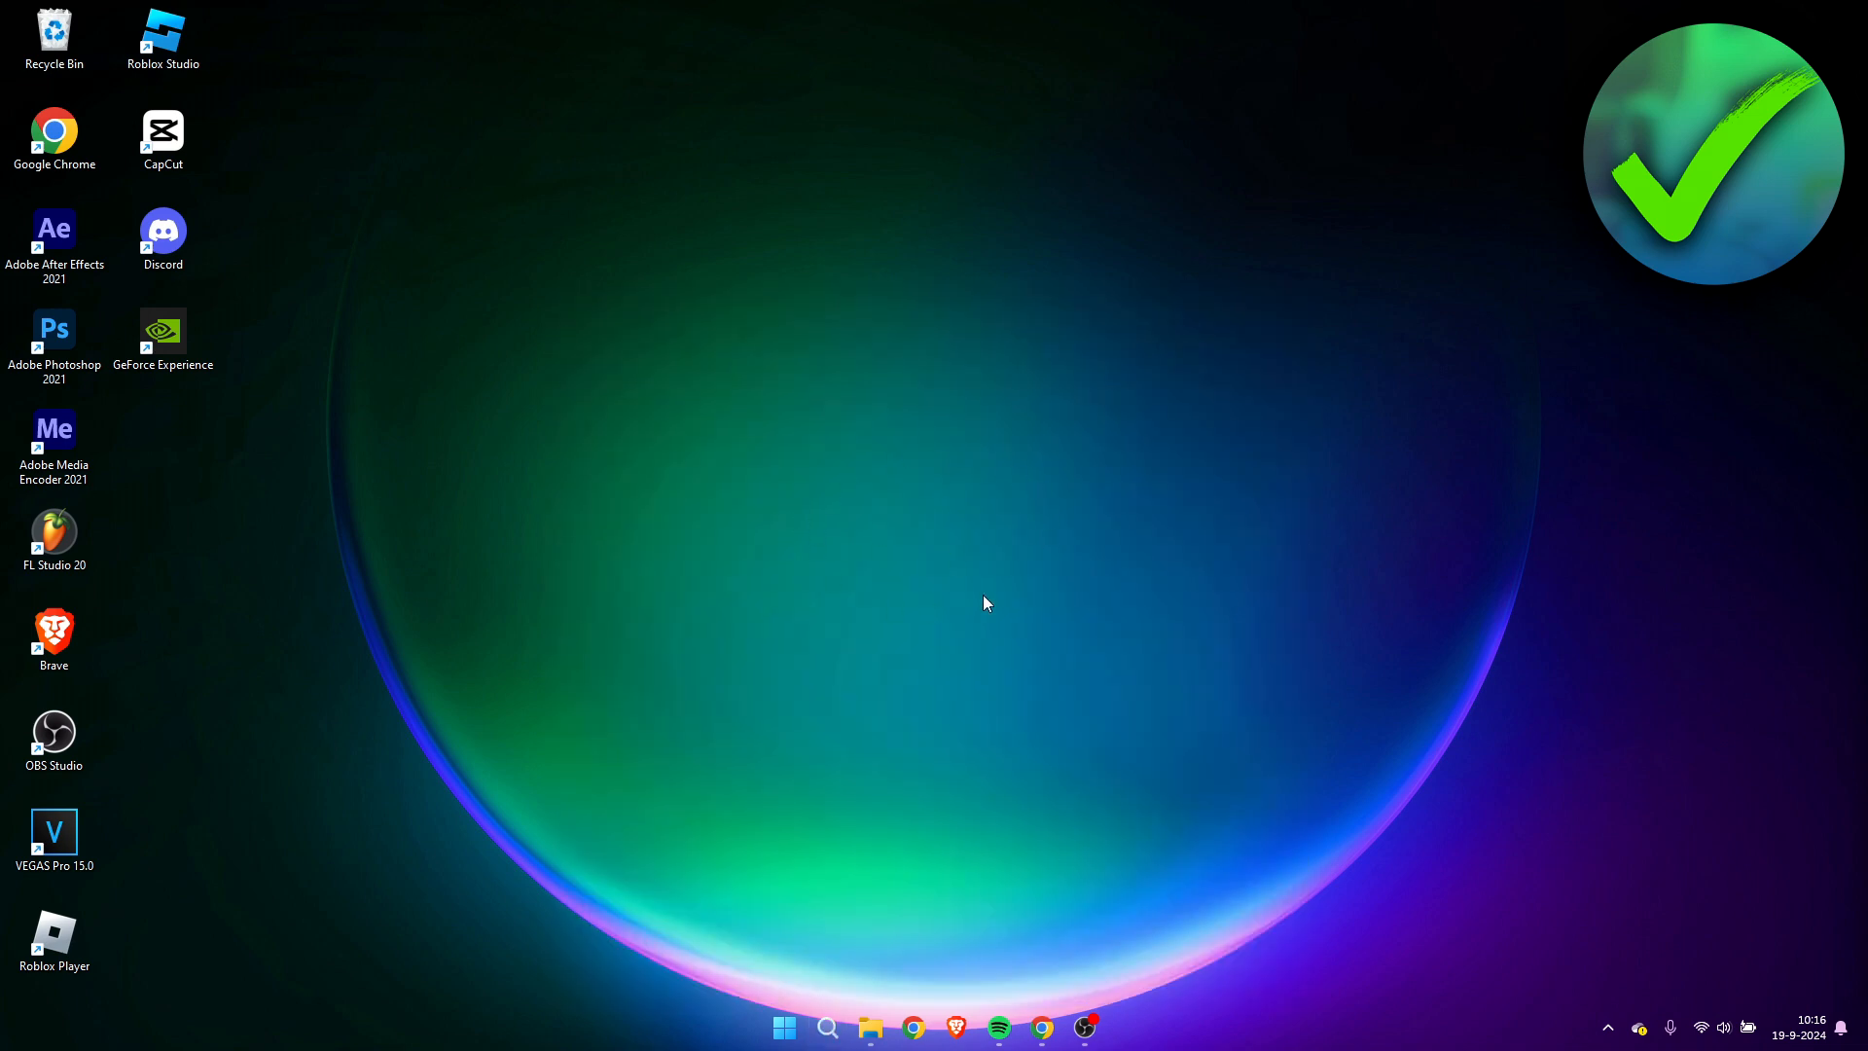
{"action": "mouse_move", "coordinate": [965, 487]}
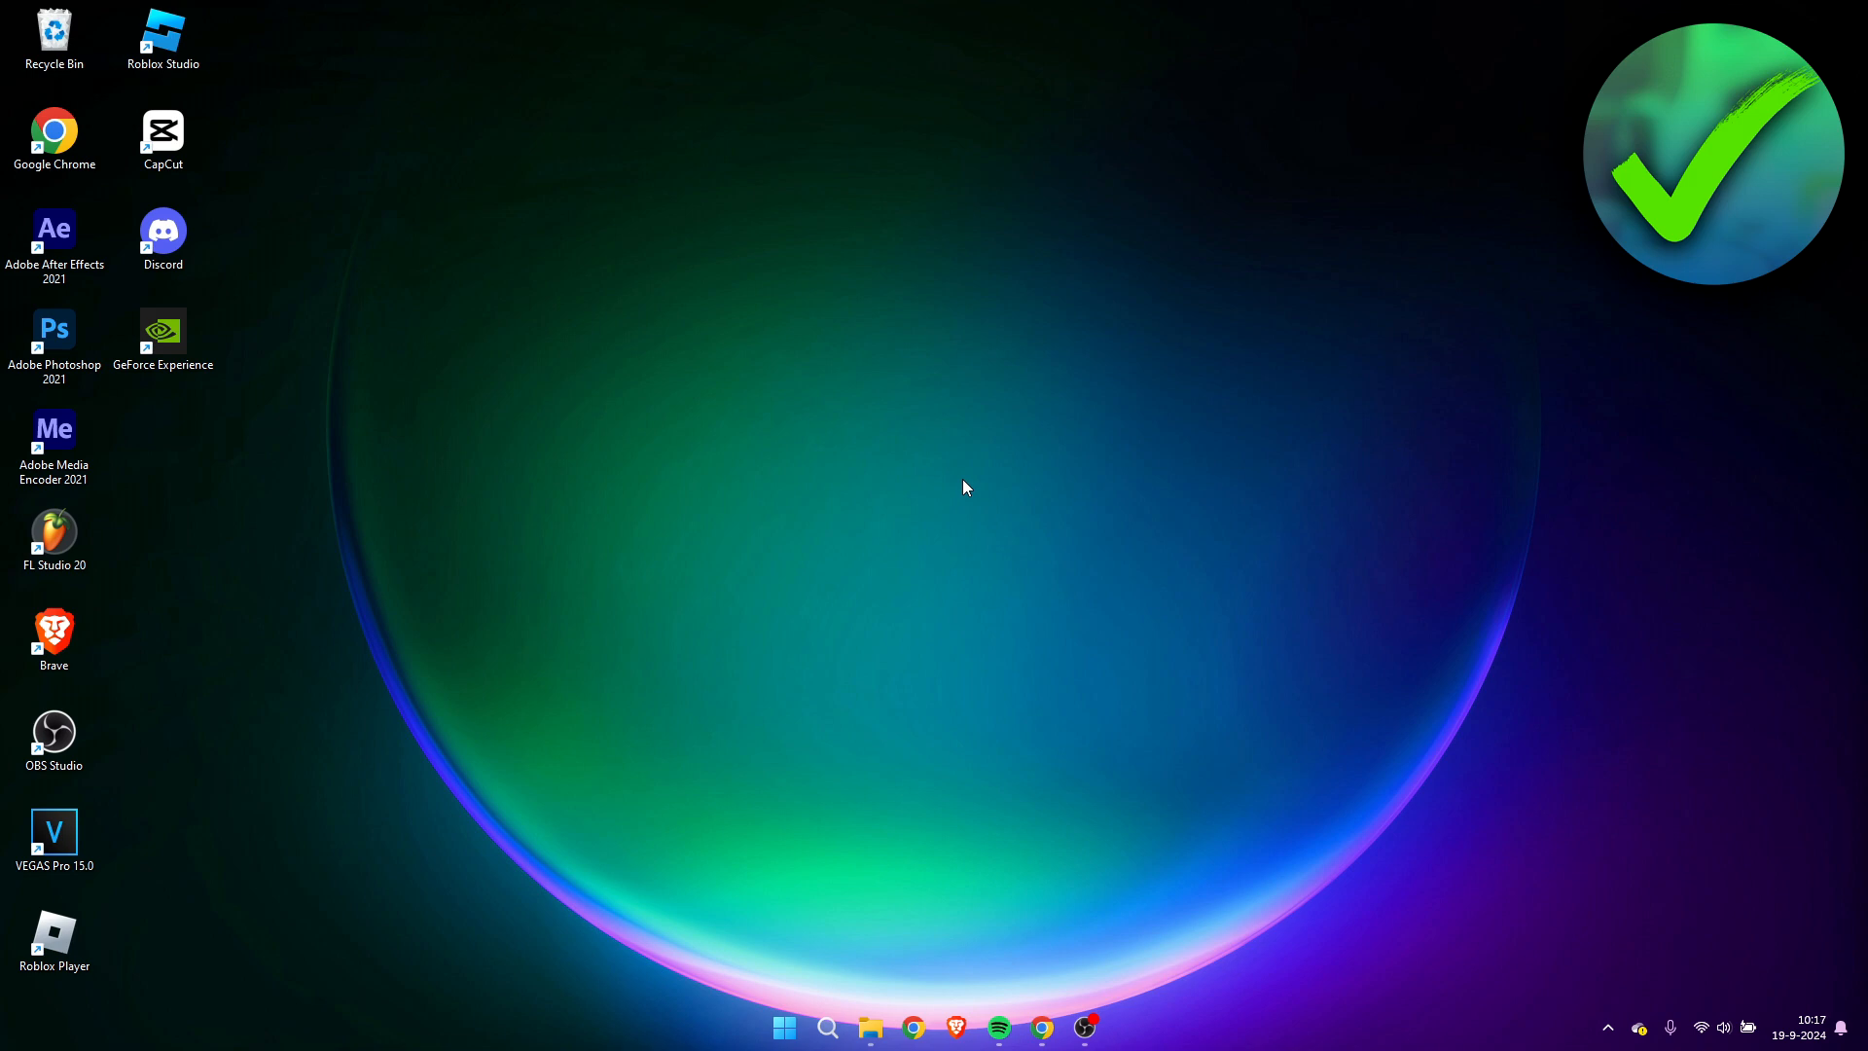
{"action": "mouse_move", "coordinate": [863, 674]}
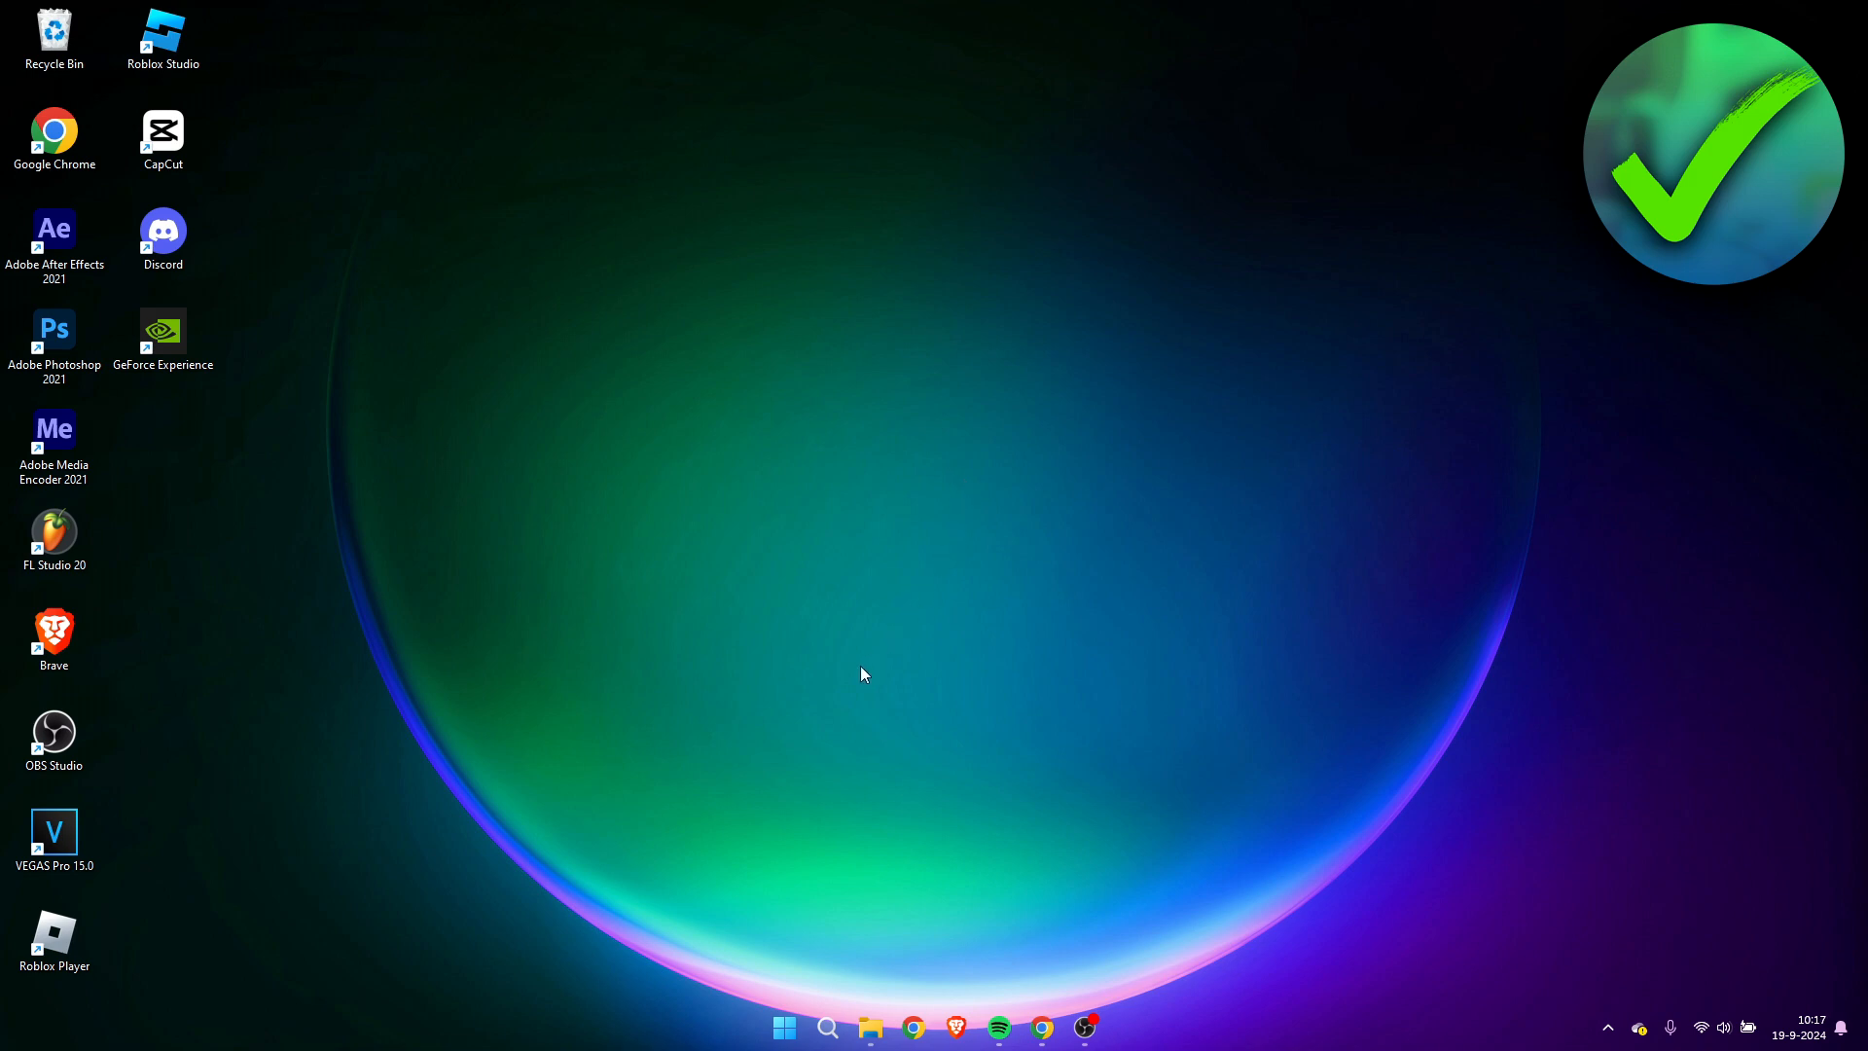
{"action": "mouse_move", "coordinate": [848, 660]}
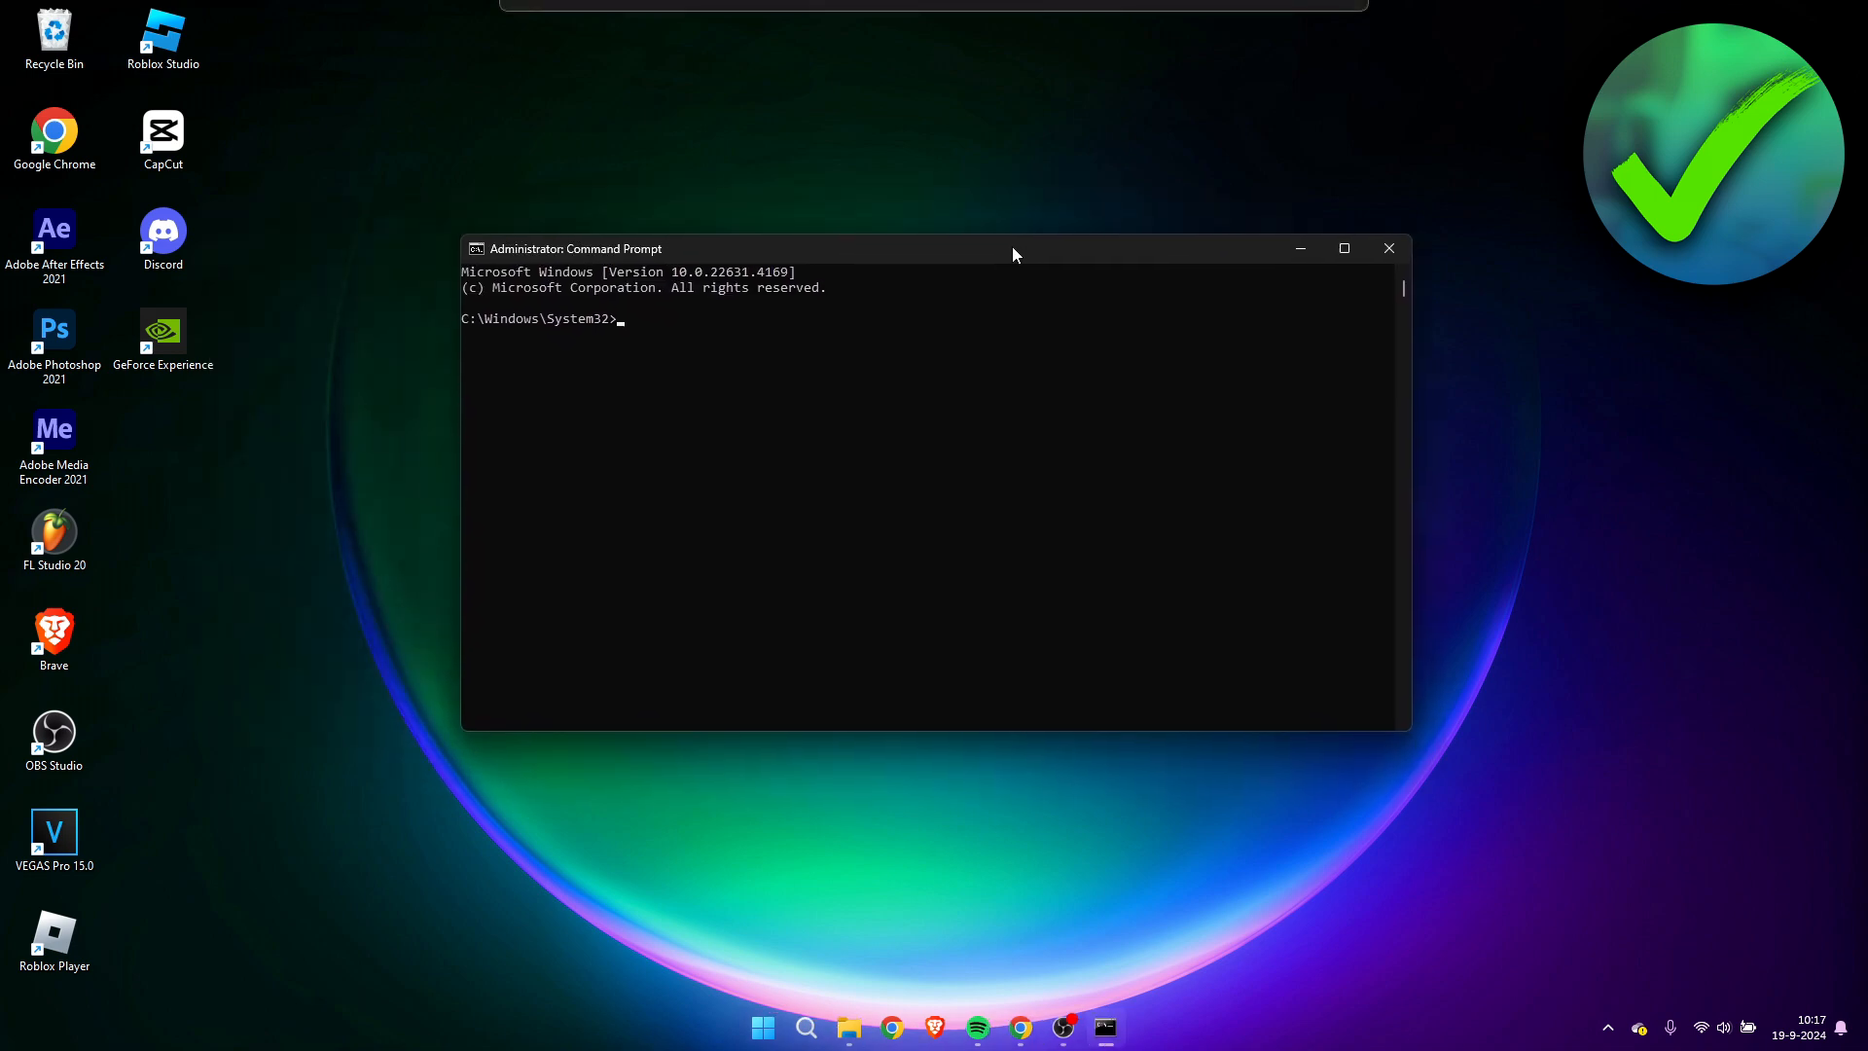
- Run 'sfc /scannow' in the administrator Command Prompt to start the file integrity scan
{"action": "left_click_drag", "start_coordinate": [1014, 247], "coordinate": [1028, 280]}
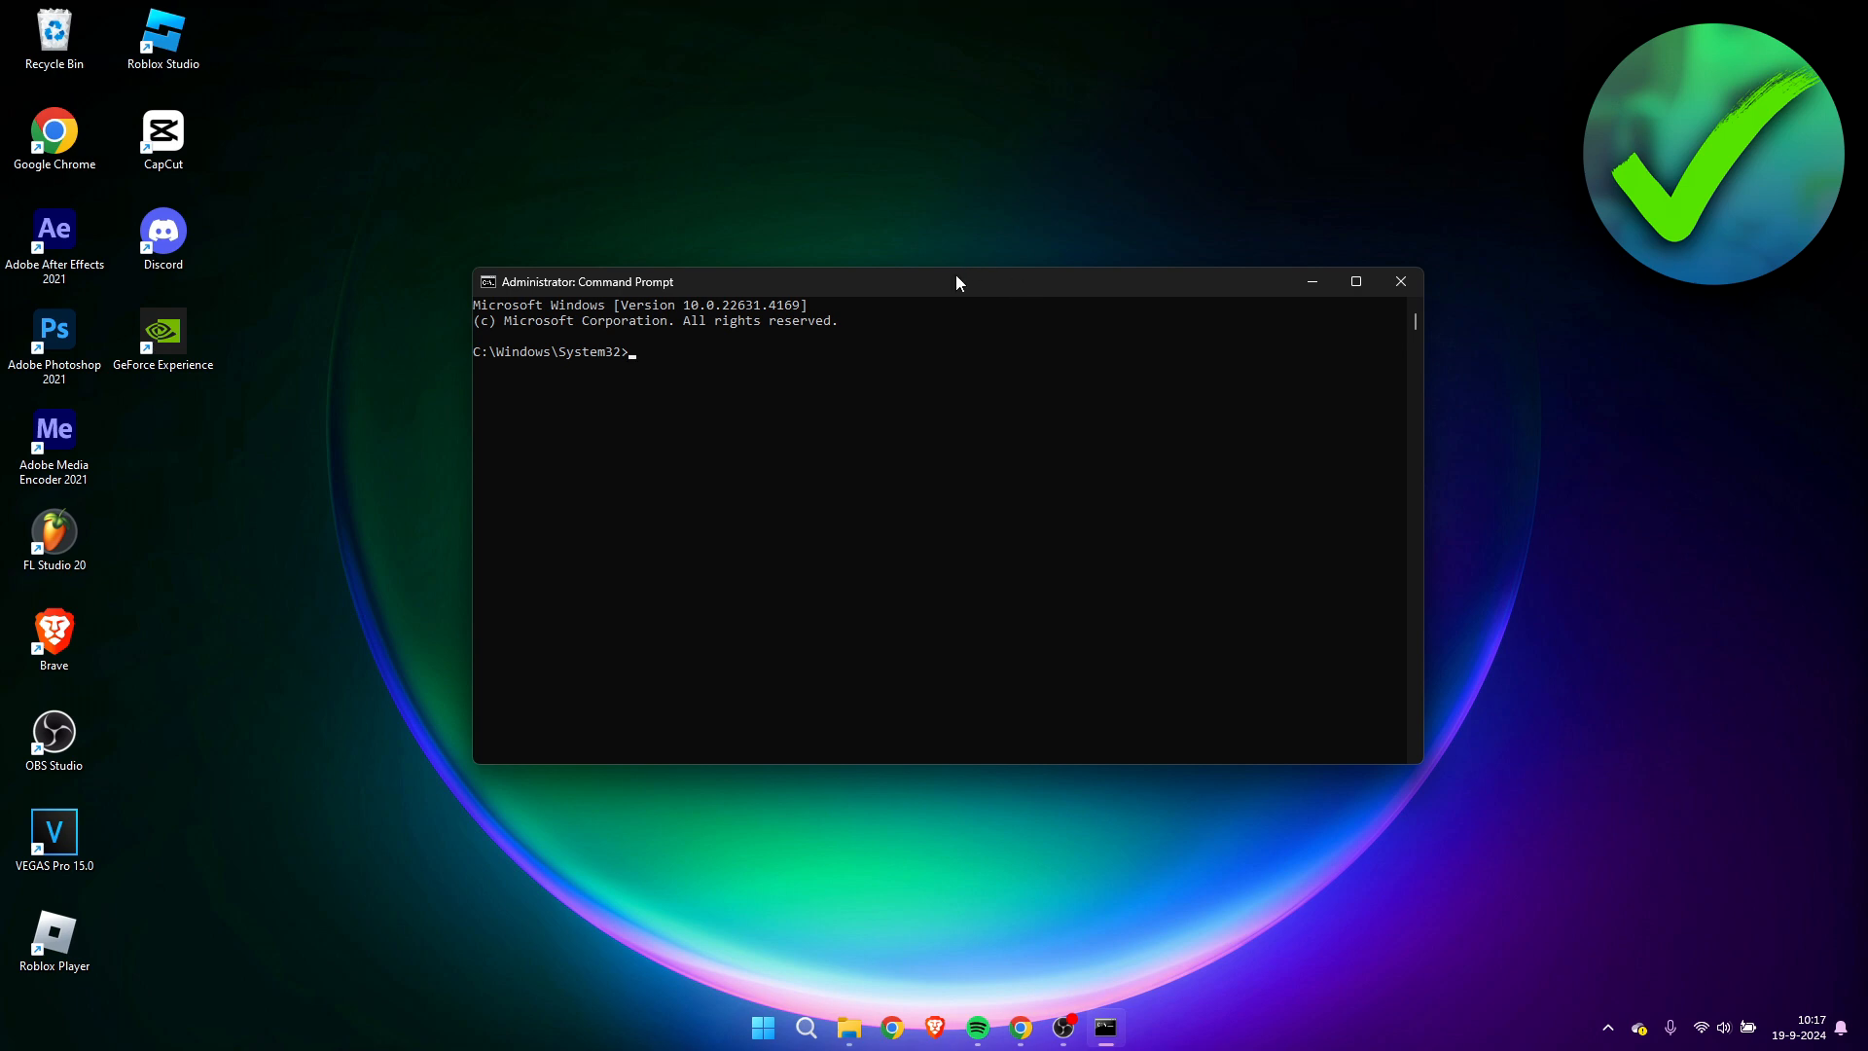
{"action": "mouse_move", "coordinate": [983, 294]}
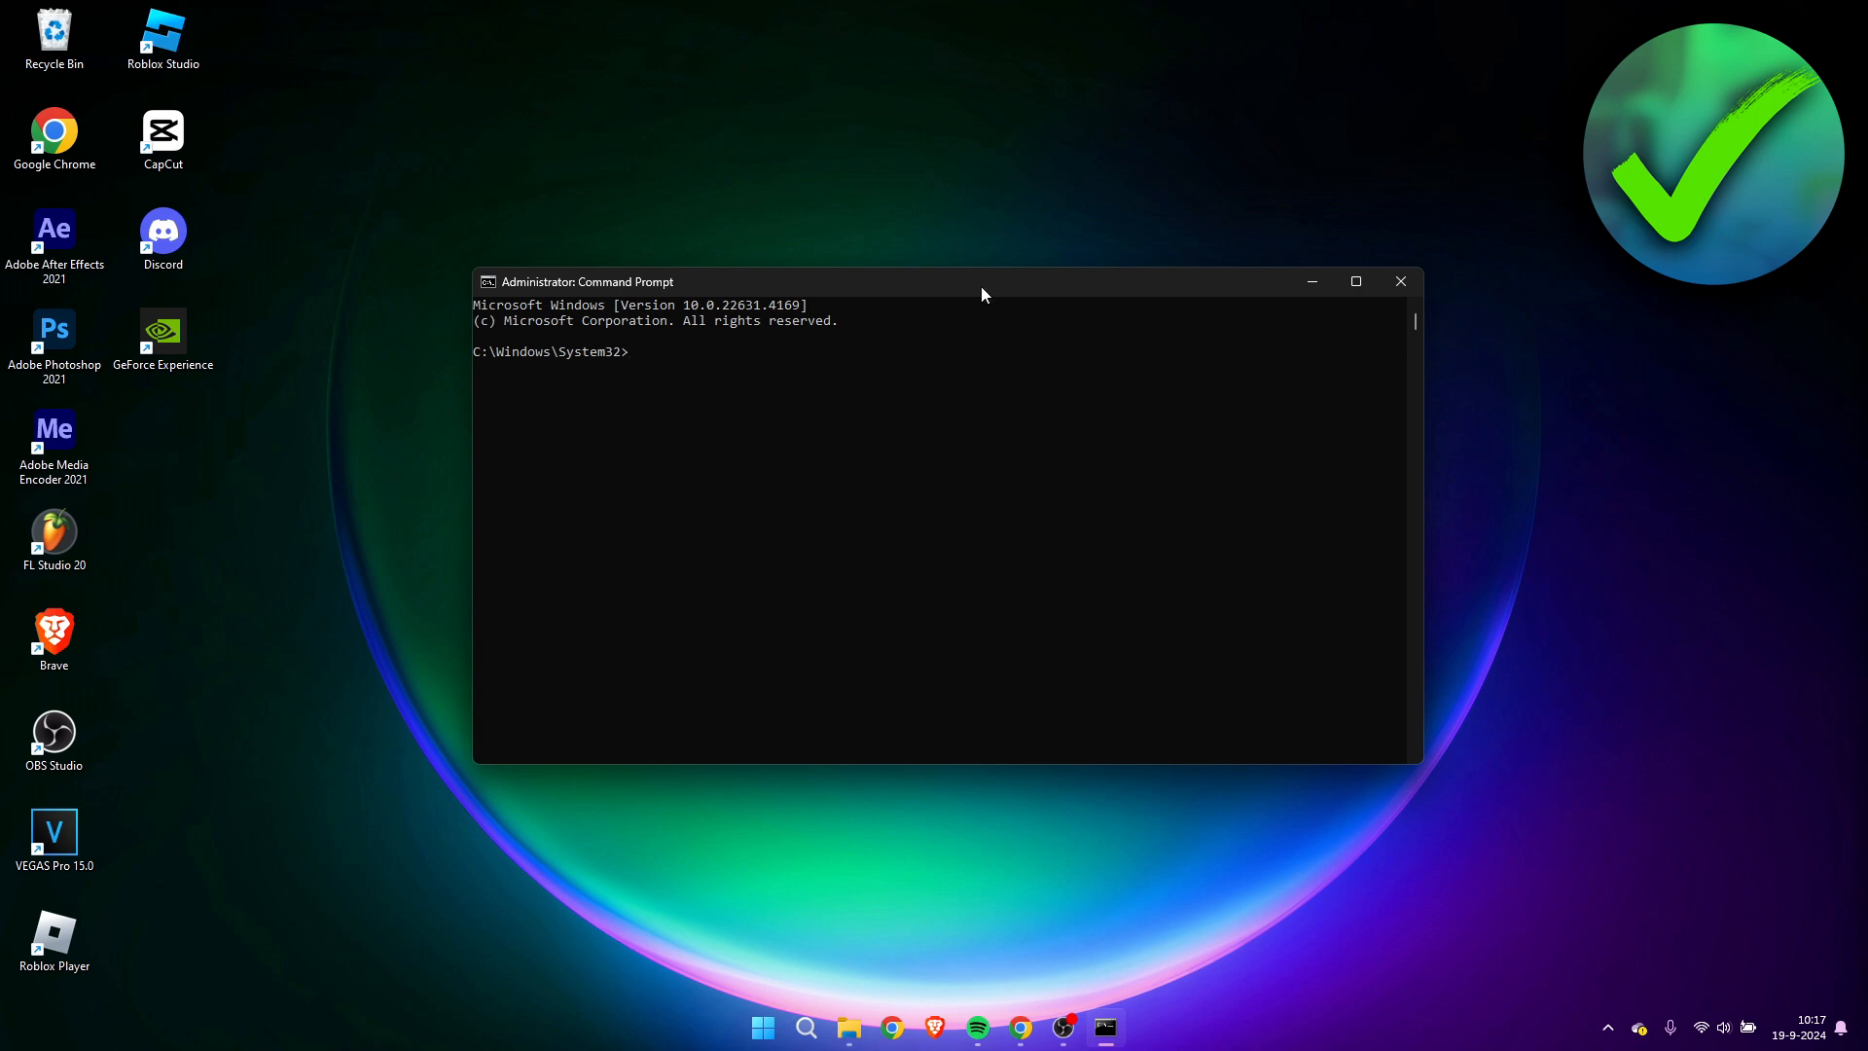
{"action": "type", "text": "sf"}
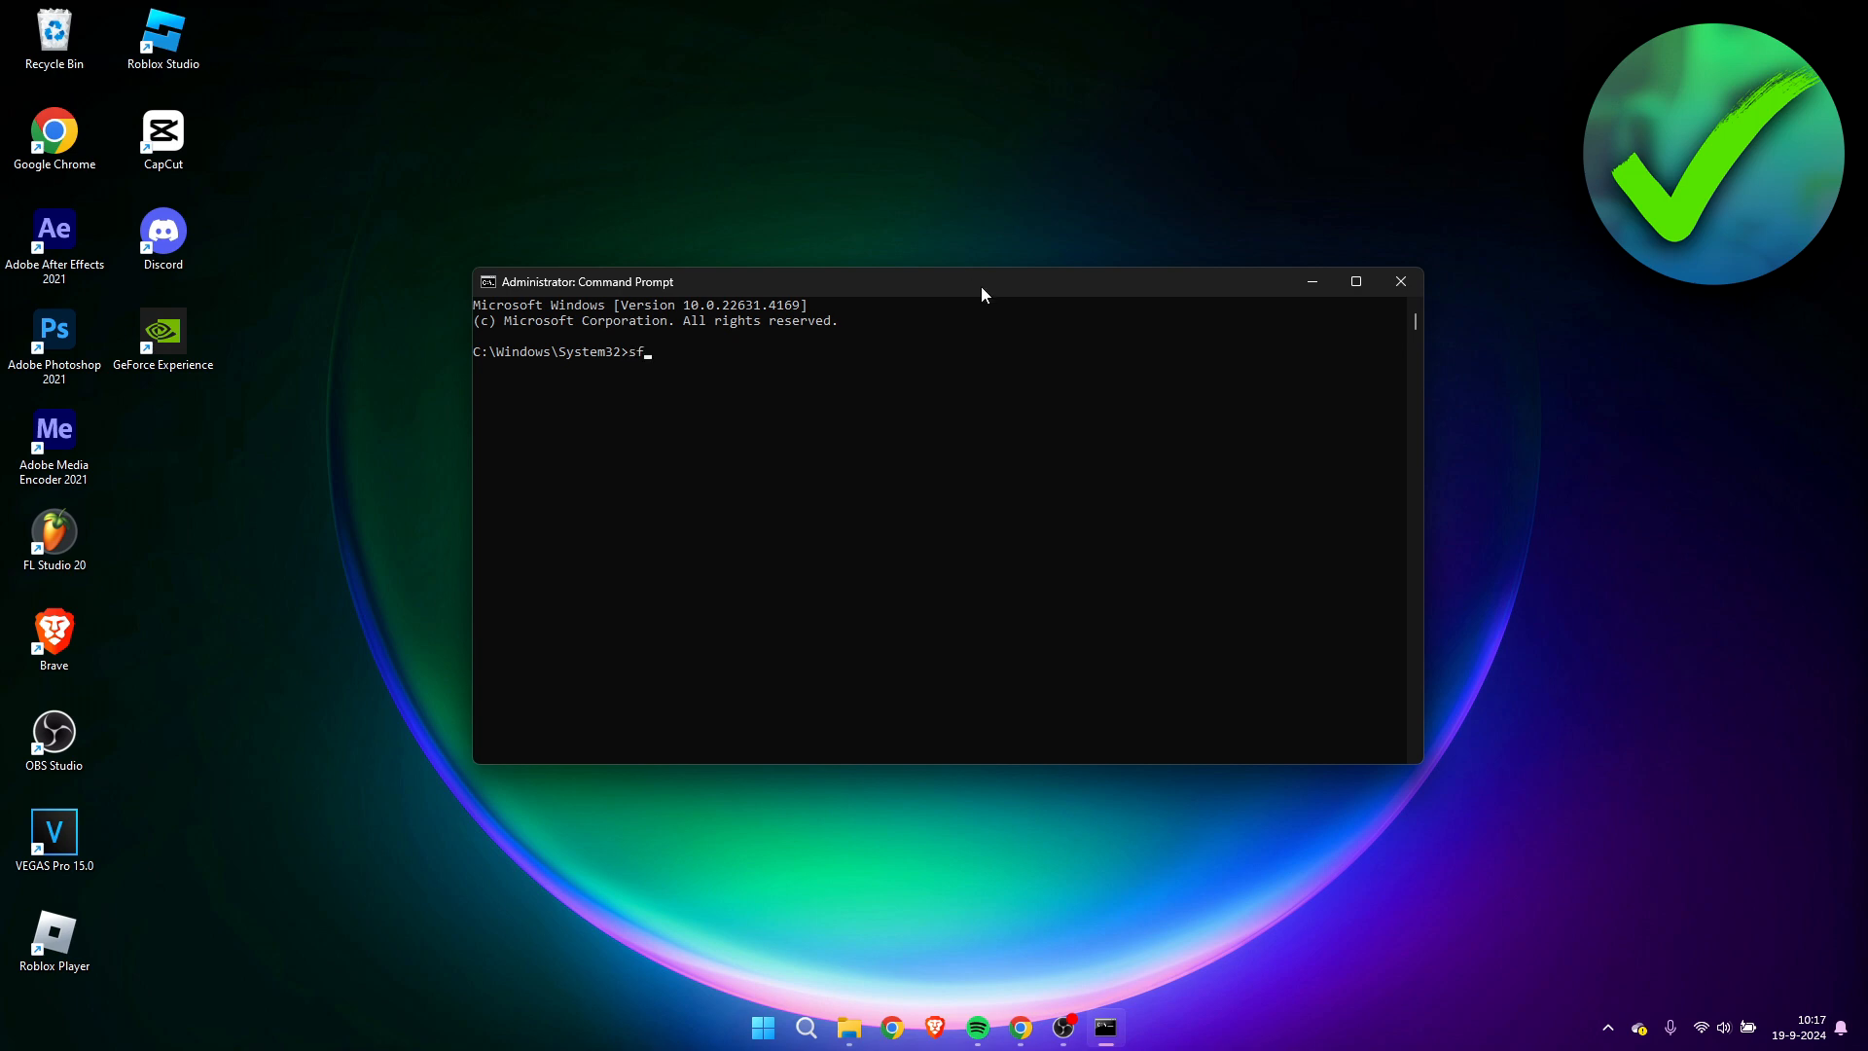
{"action": "type", "text": "c /sc"}
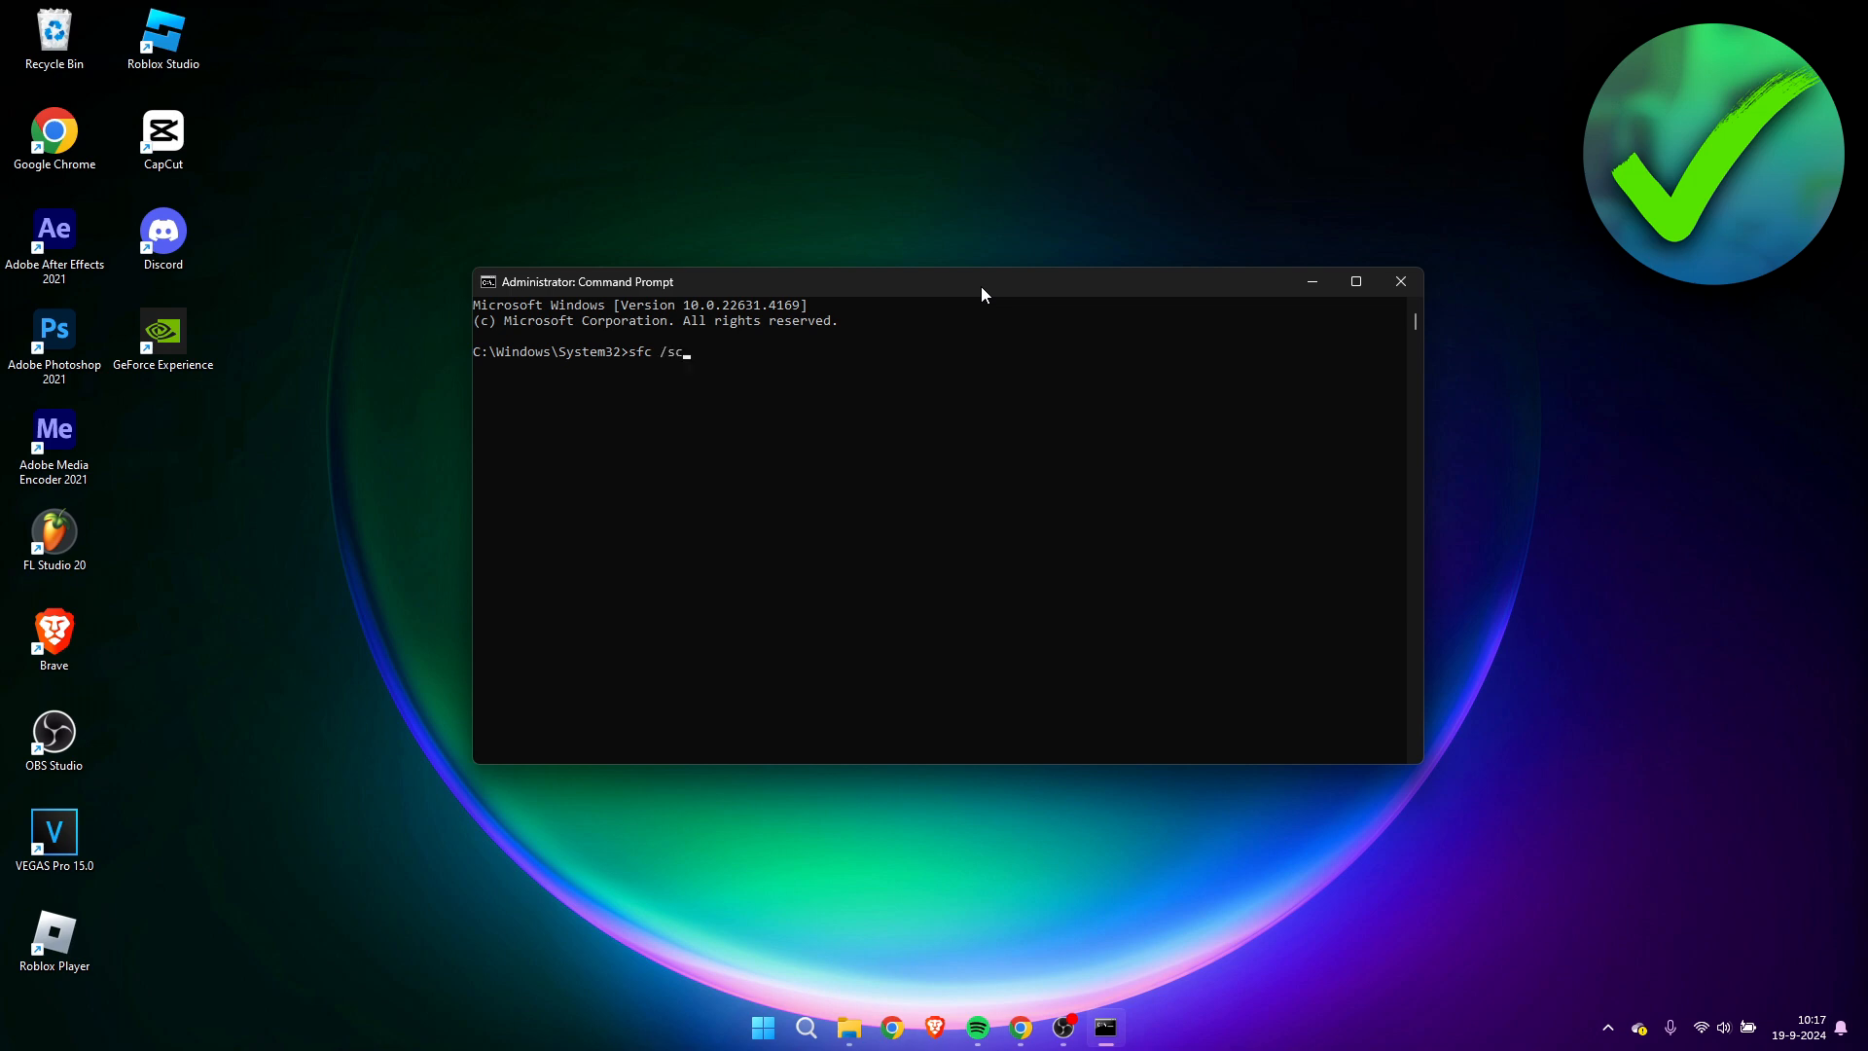
{"action": "type", "text": "ann"}
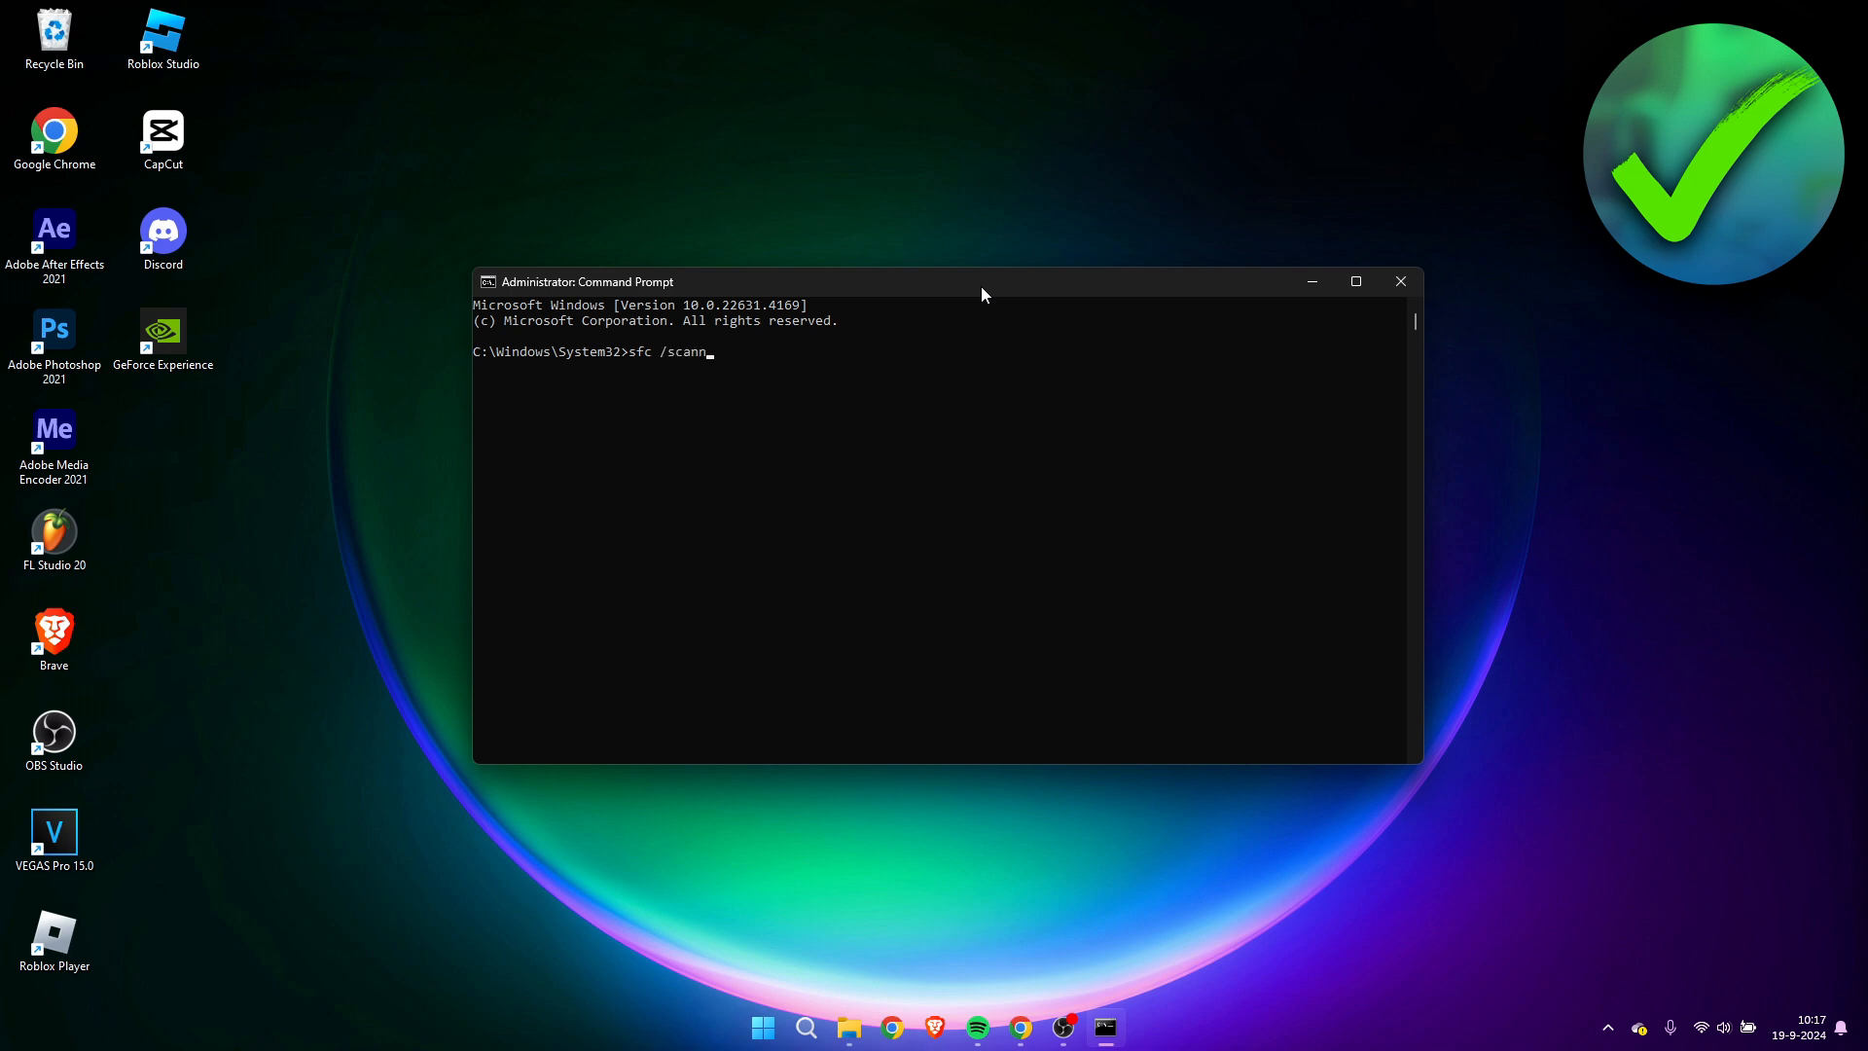
{"action": "type", "text": "ow"}
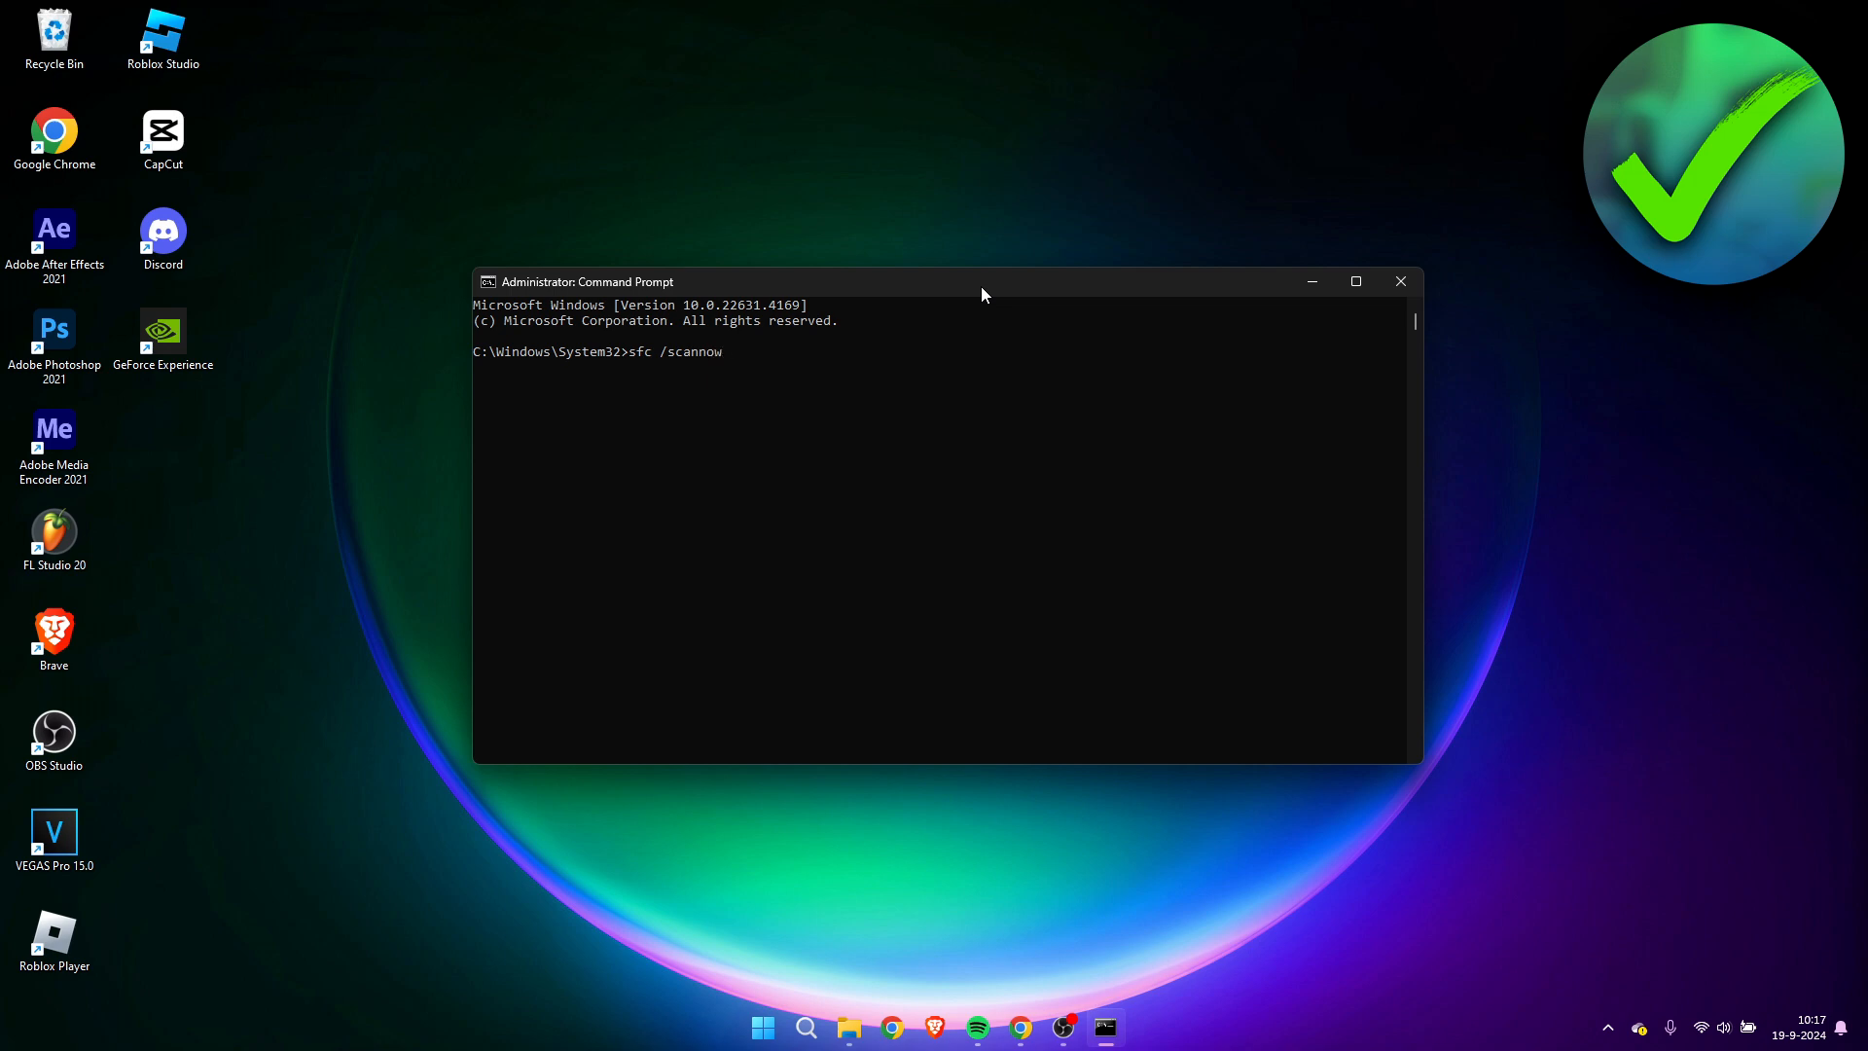
{"action": "mouse_move", "coordinate": [938, 403]}
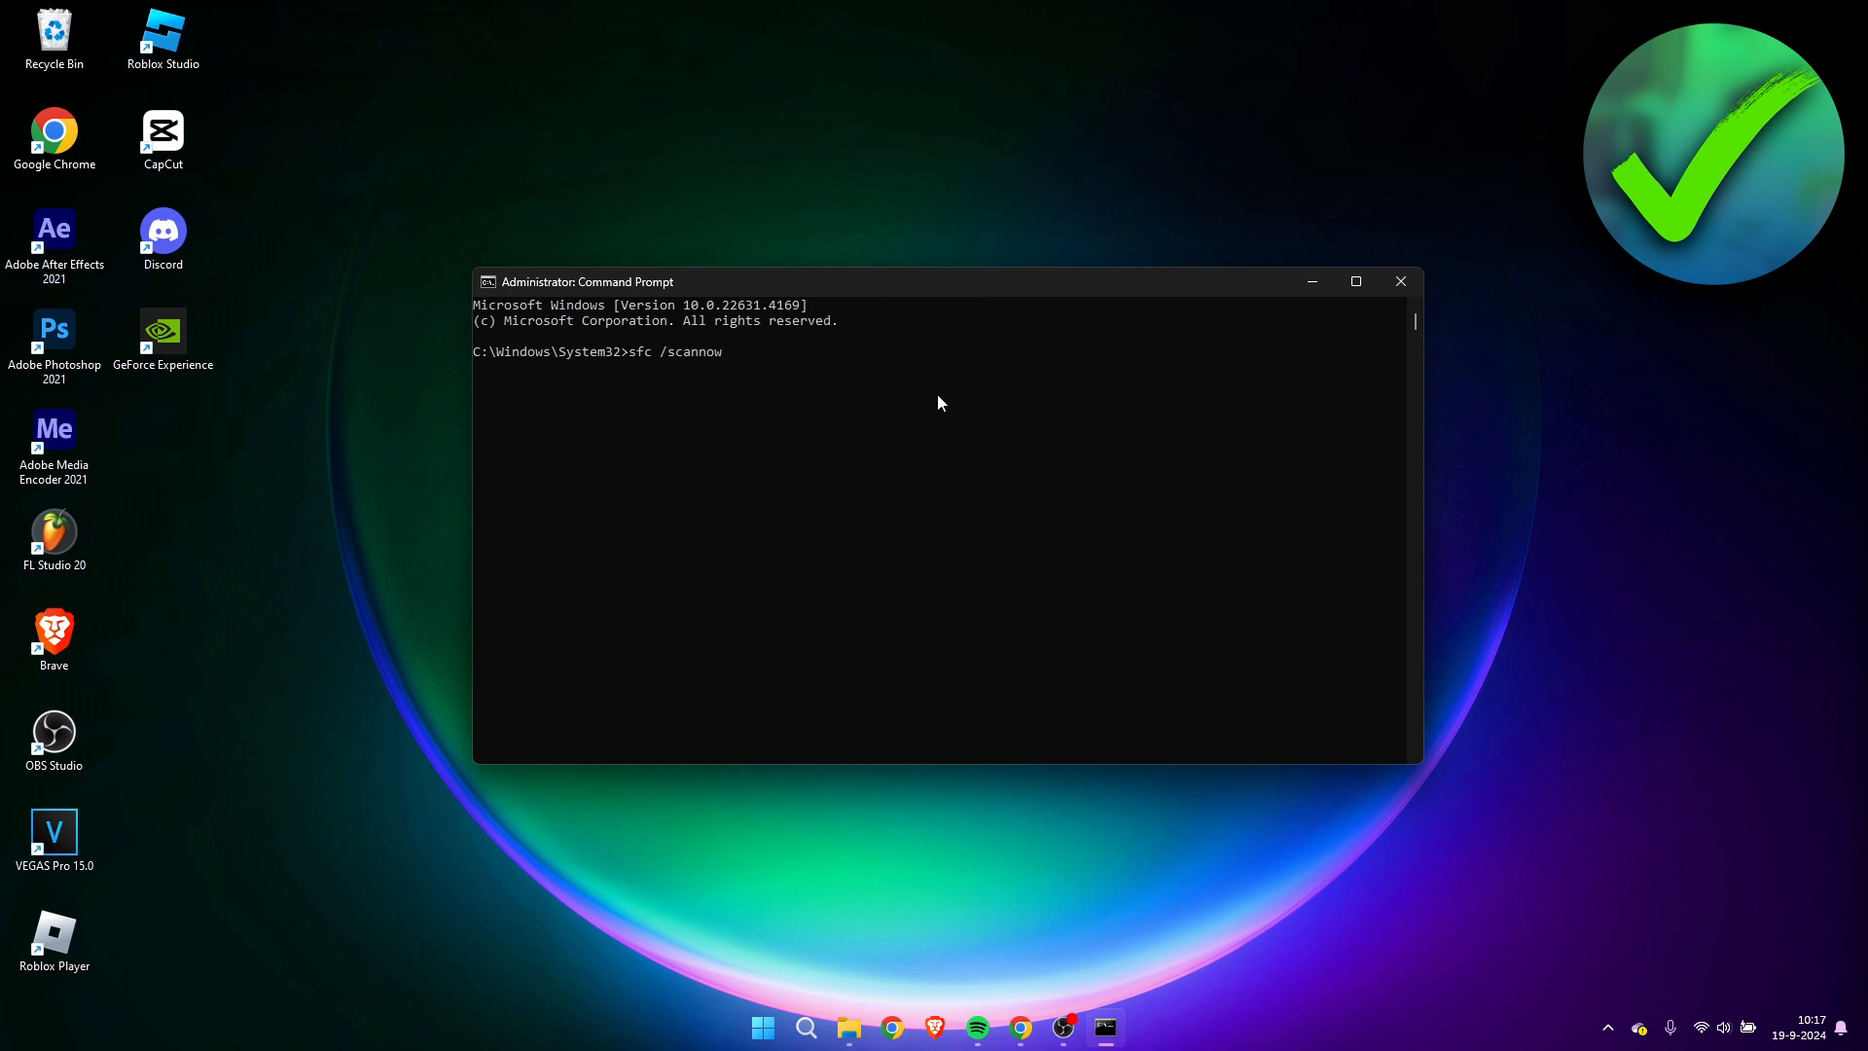
{"action": "key", "text": "enter"}
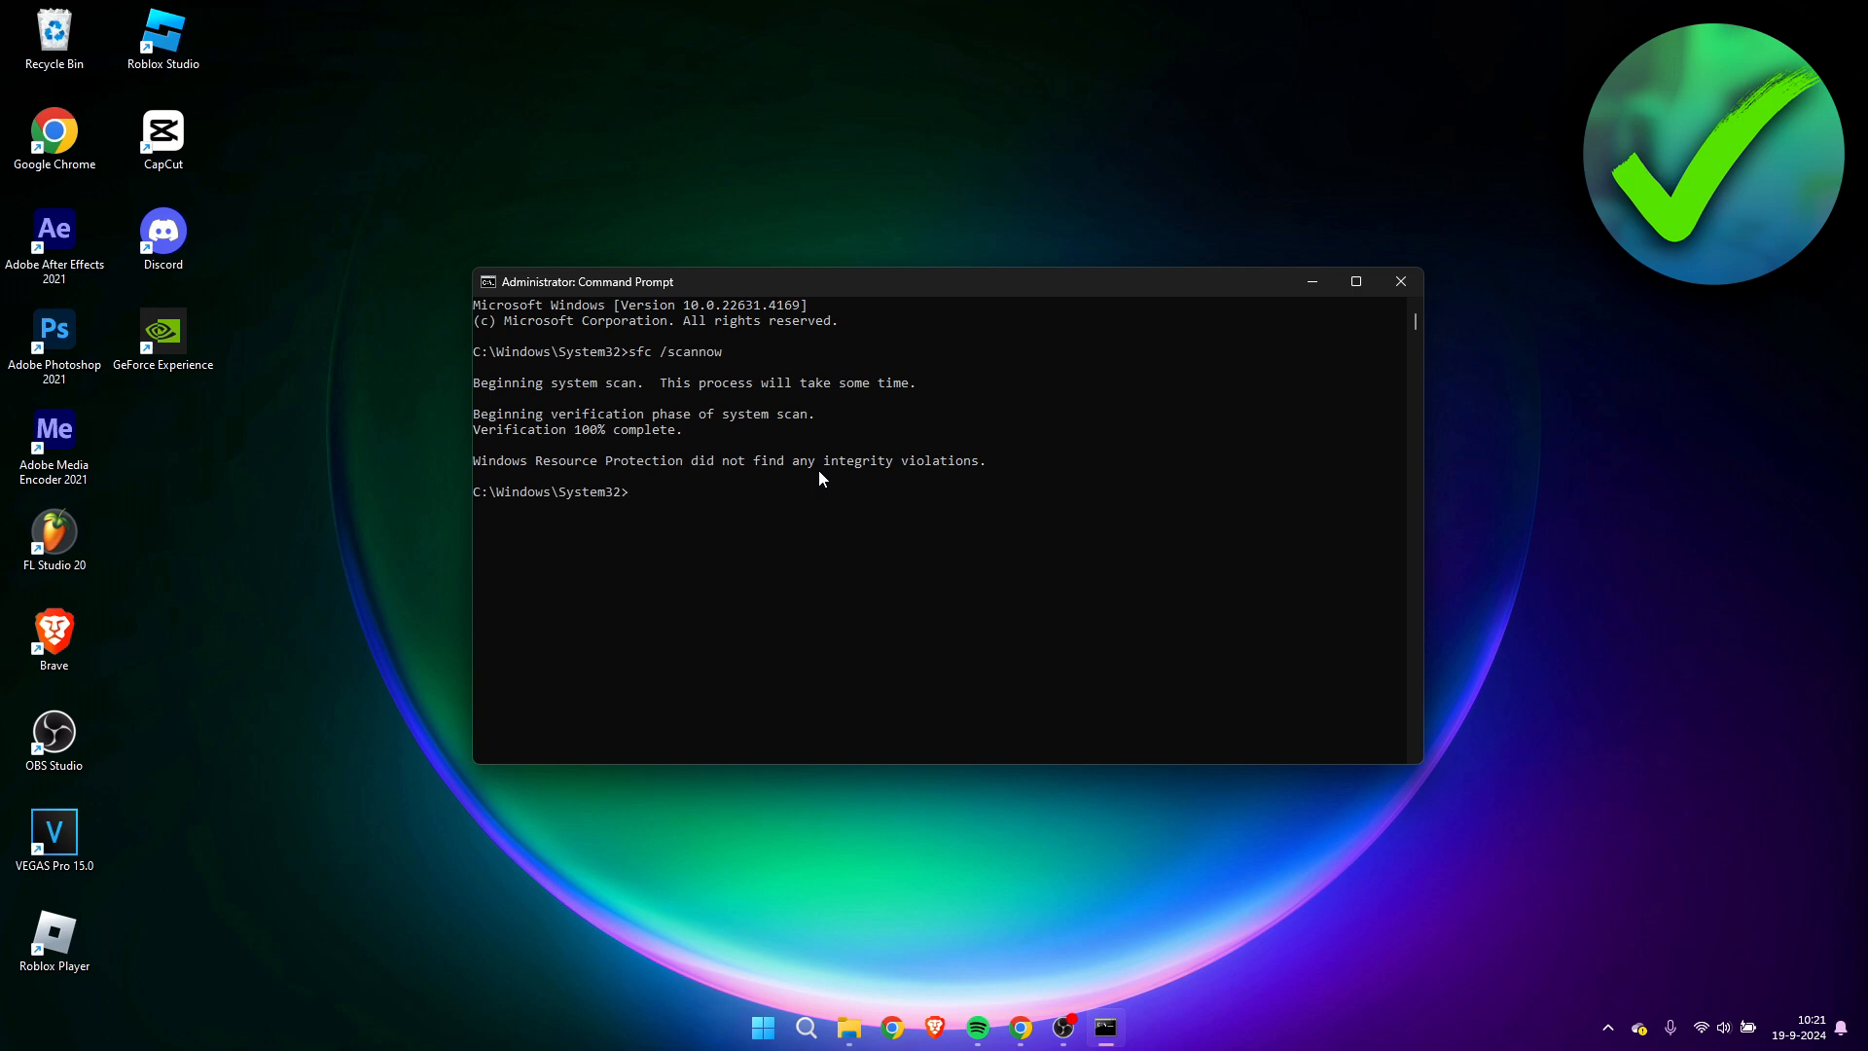
{"action": "mouse_move", "coordinate": [901, 416]}
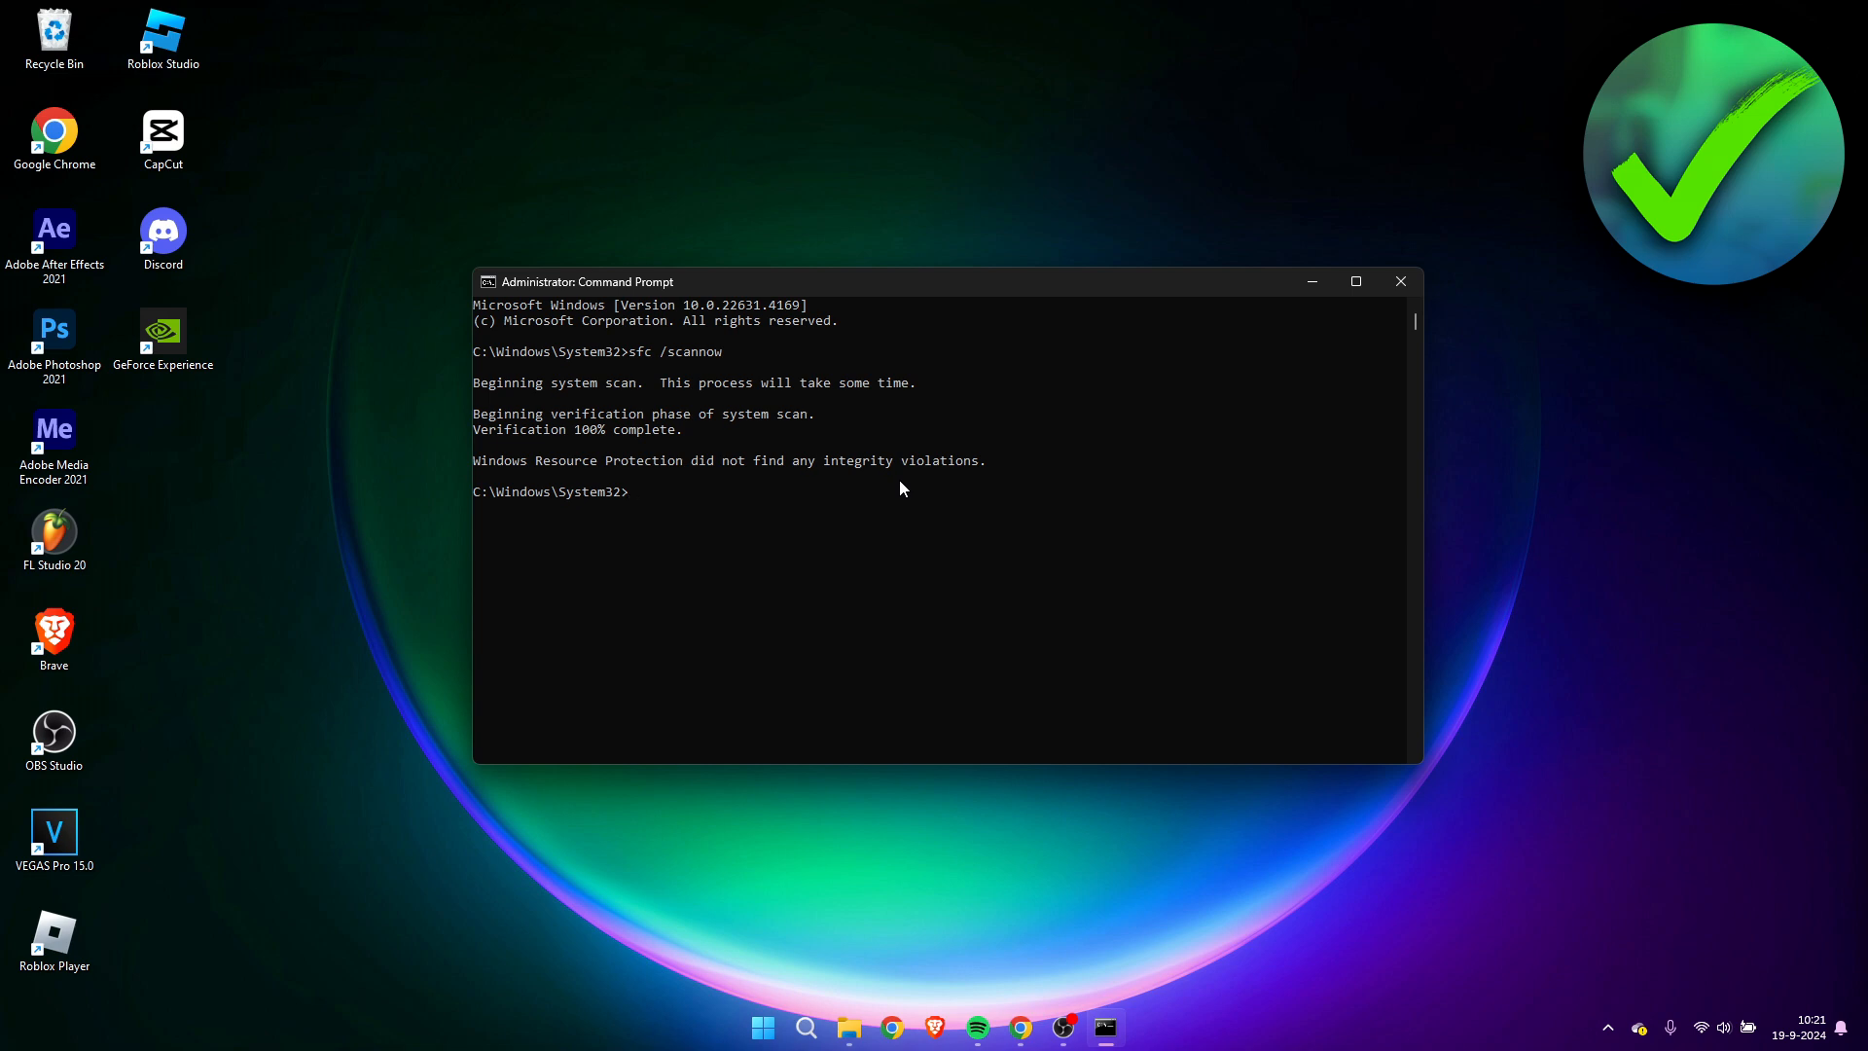
{"action": "mouse_move", "coordinate": [804, 480]}
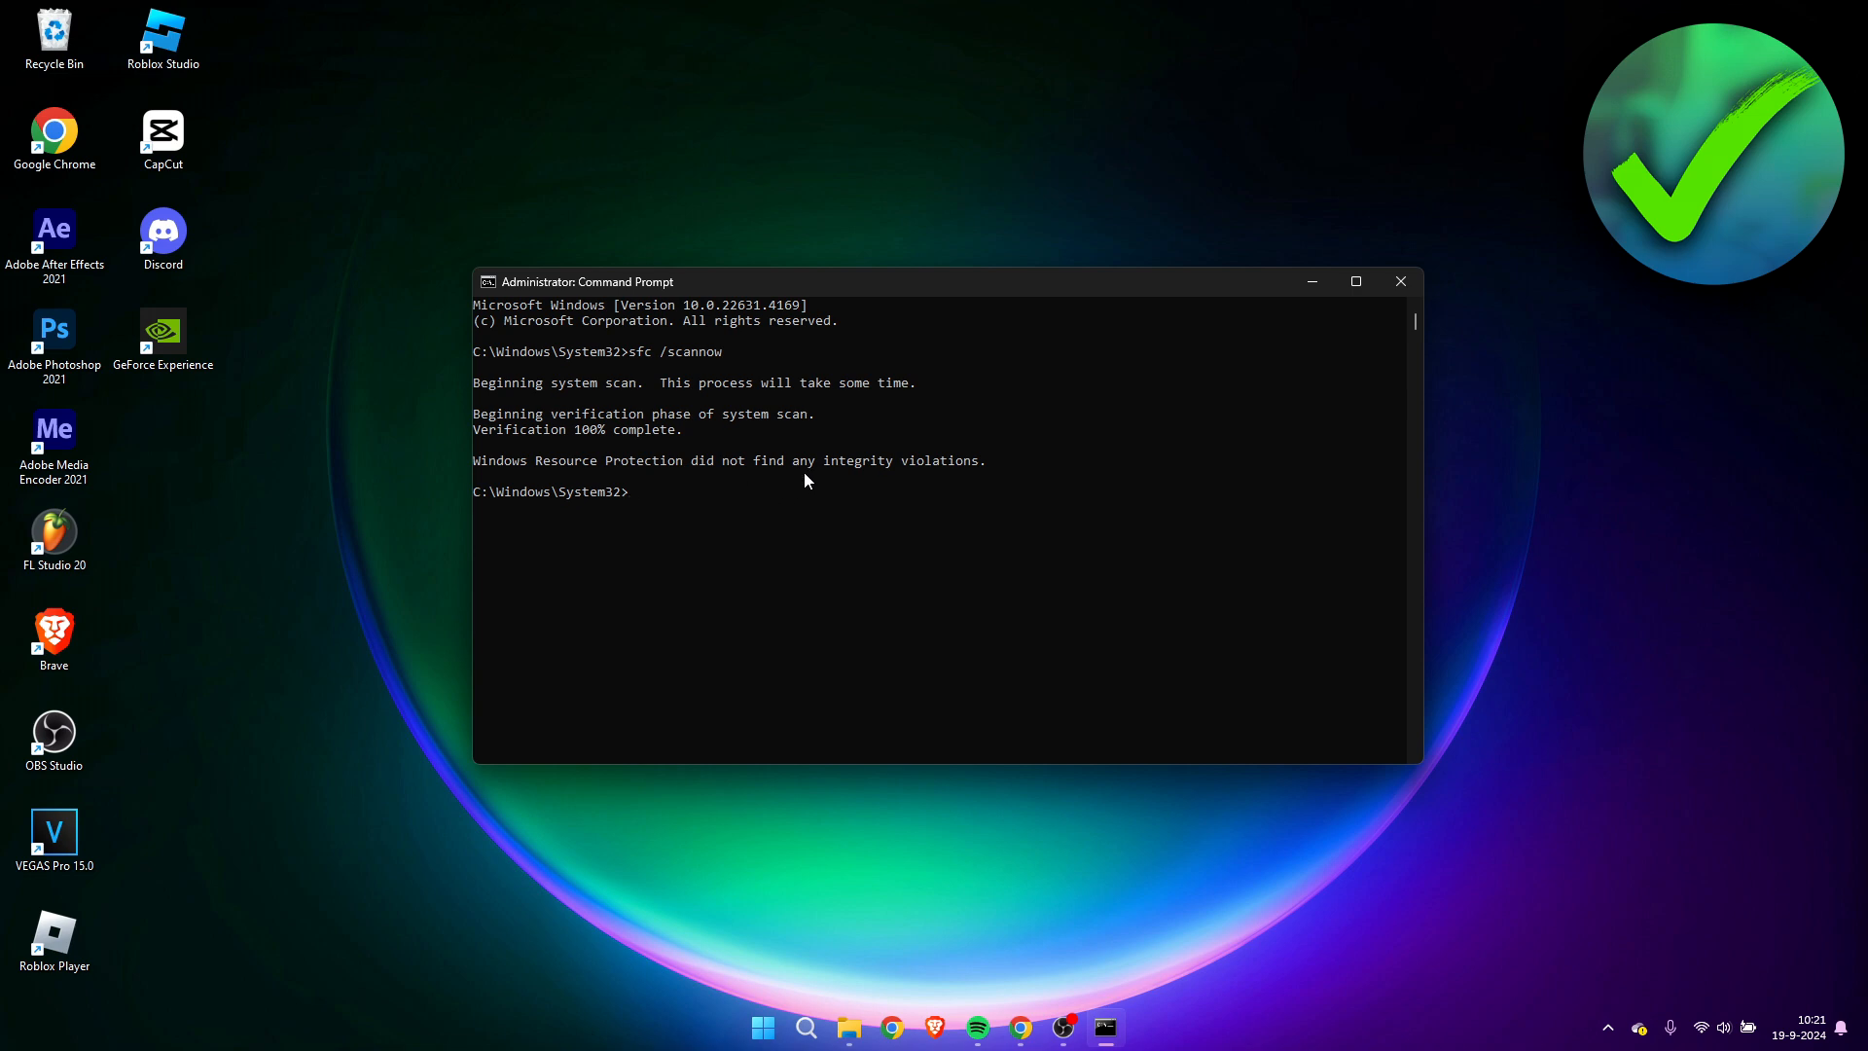
{"action": "mouse_move", "coordinate": [1053, 483]}
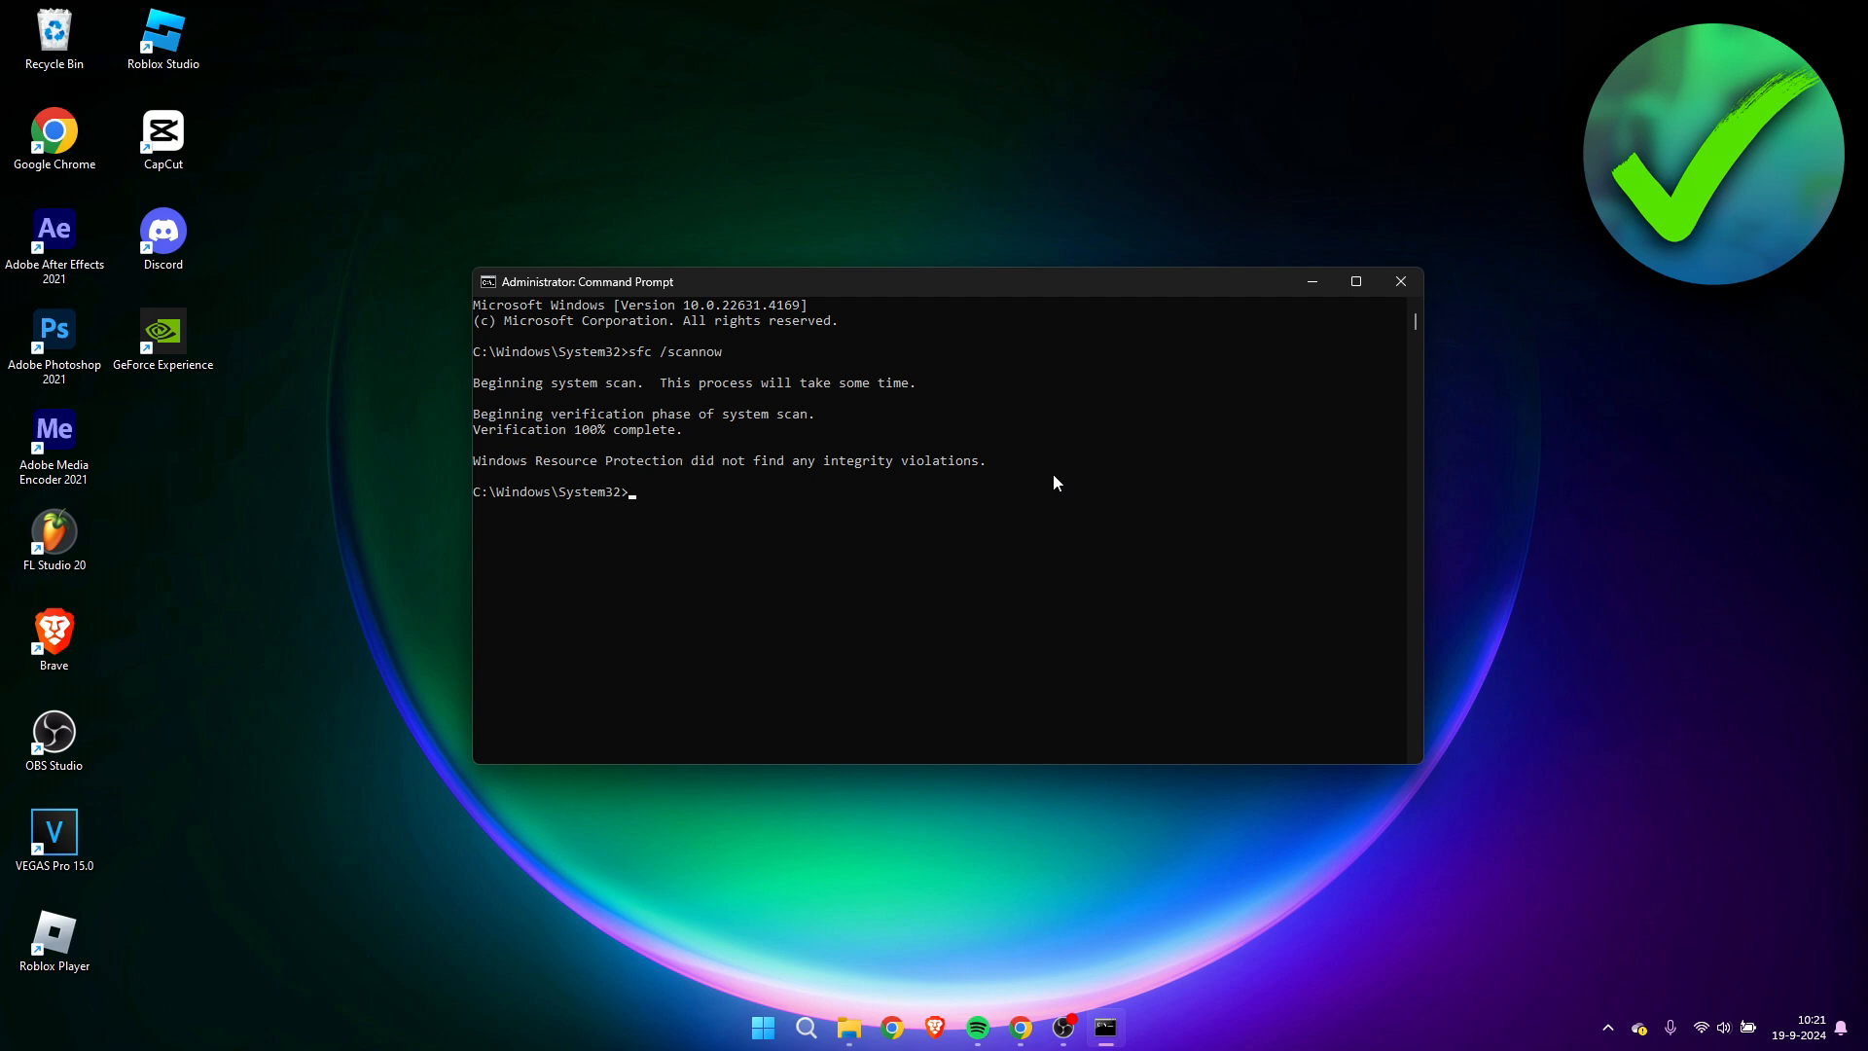
- Close the Command Prompt window after the scan reports no integrity violations
{"action": "type", "text": "close"}
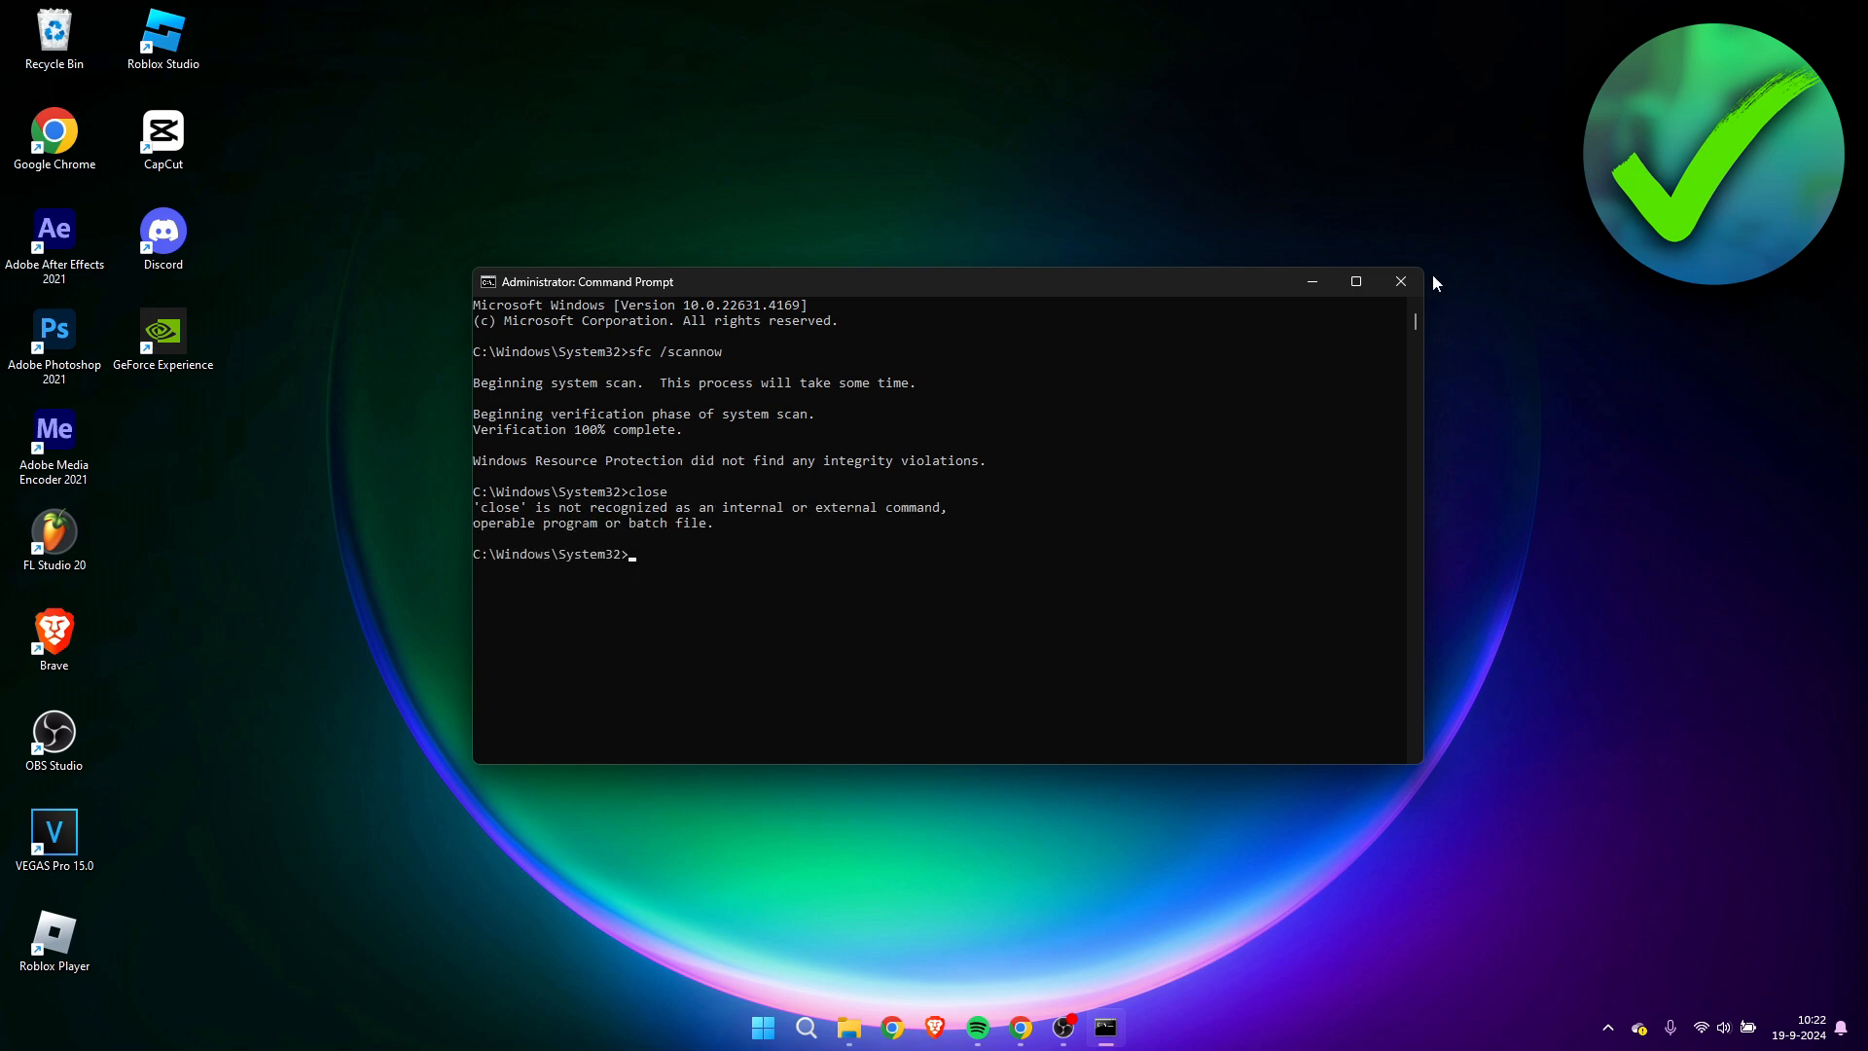
{"action": "left_click", "coordinate": [1399, 280]}
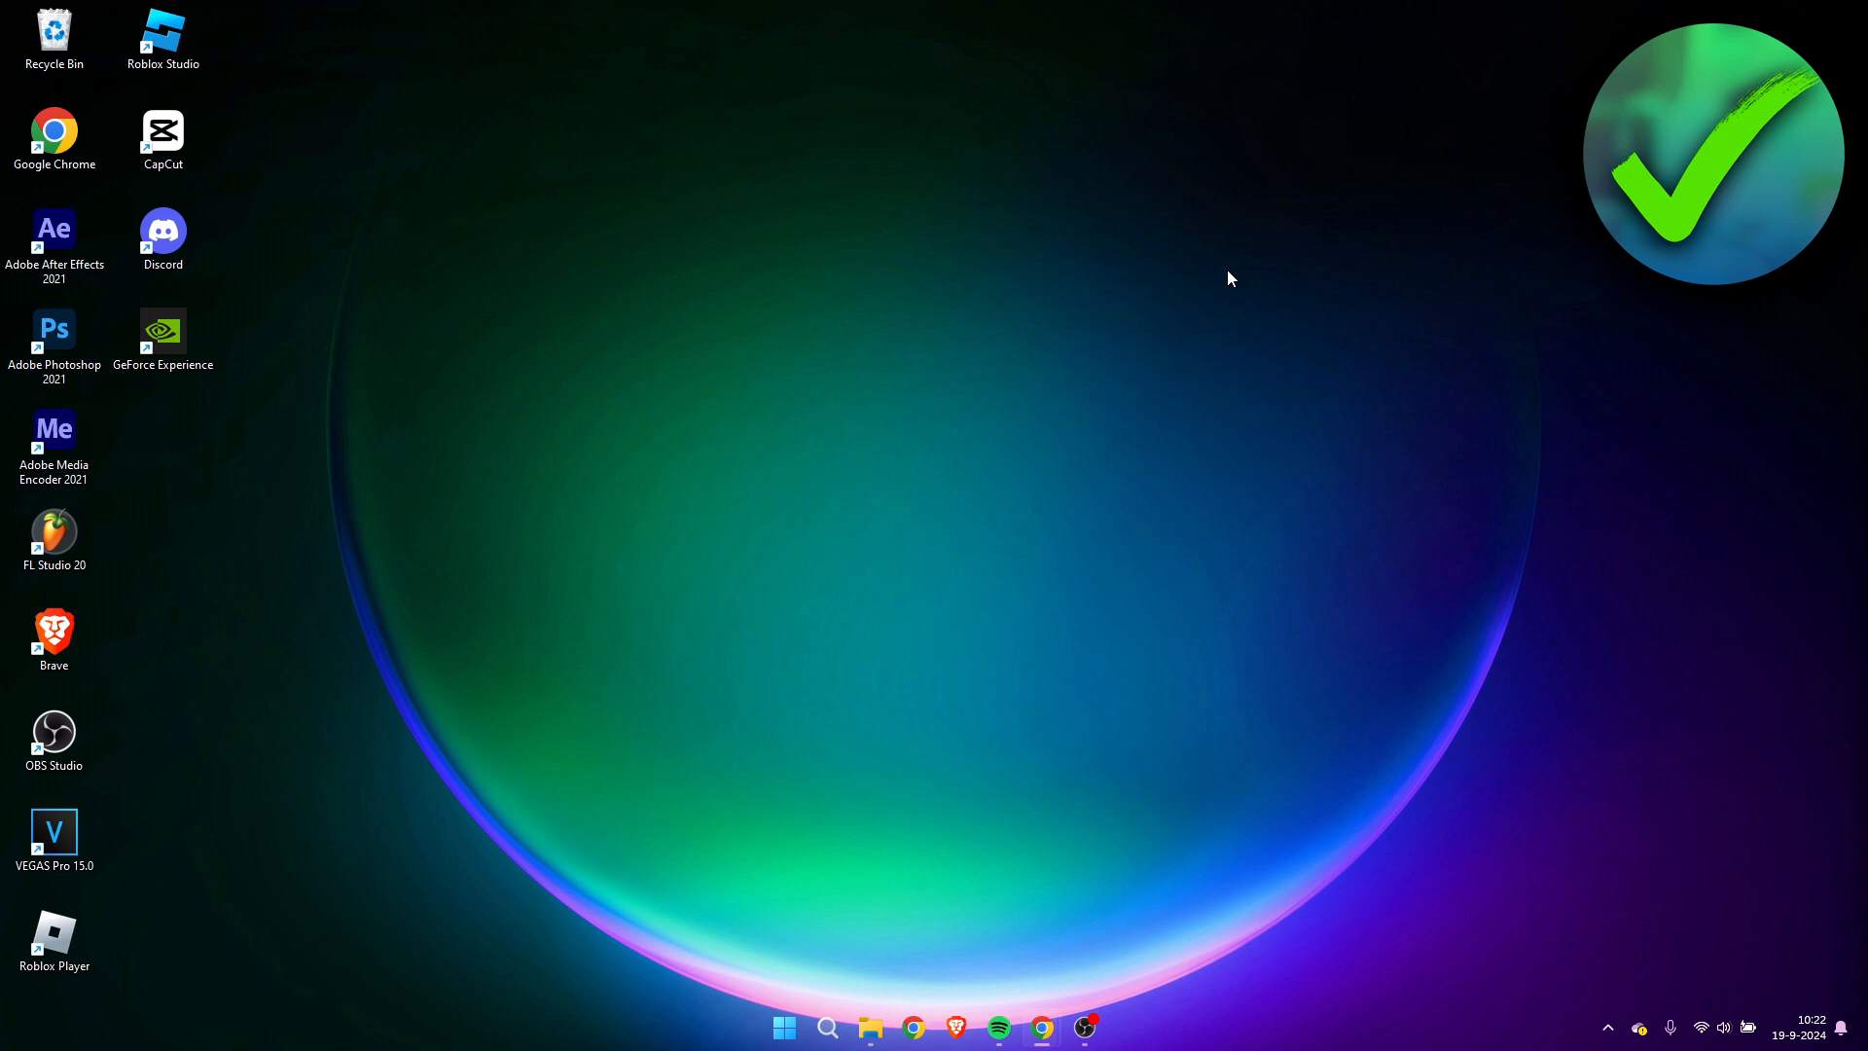
- Search the Start menu for 'power' to surface Windows PowerShell as the best match
{"action": "type", "text": "power"}
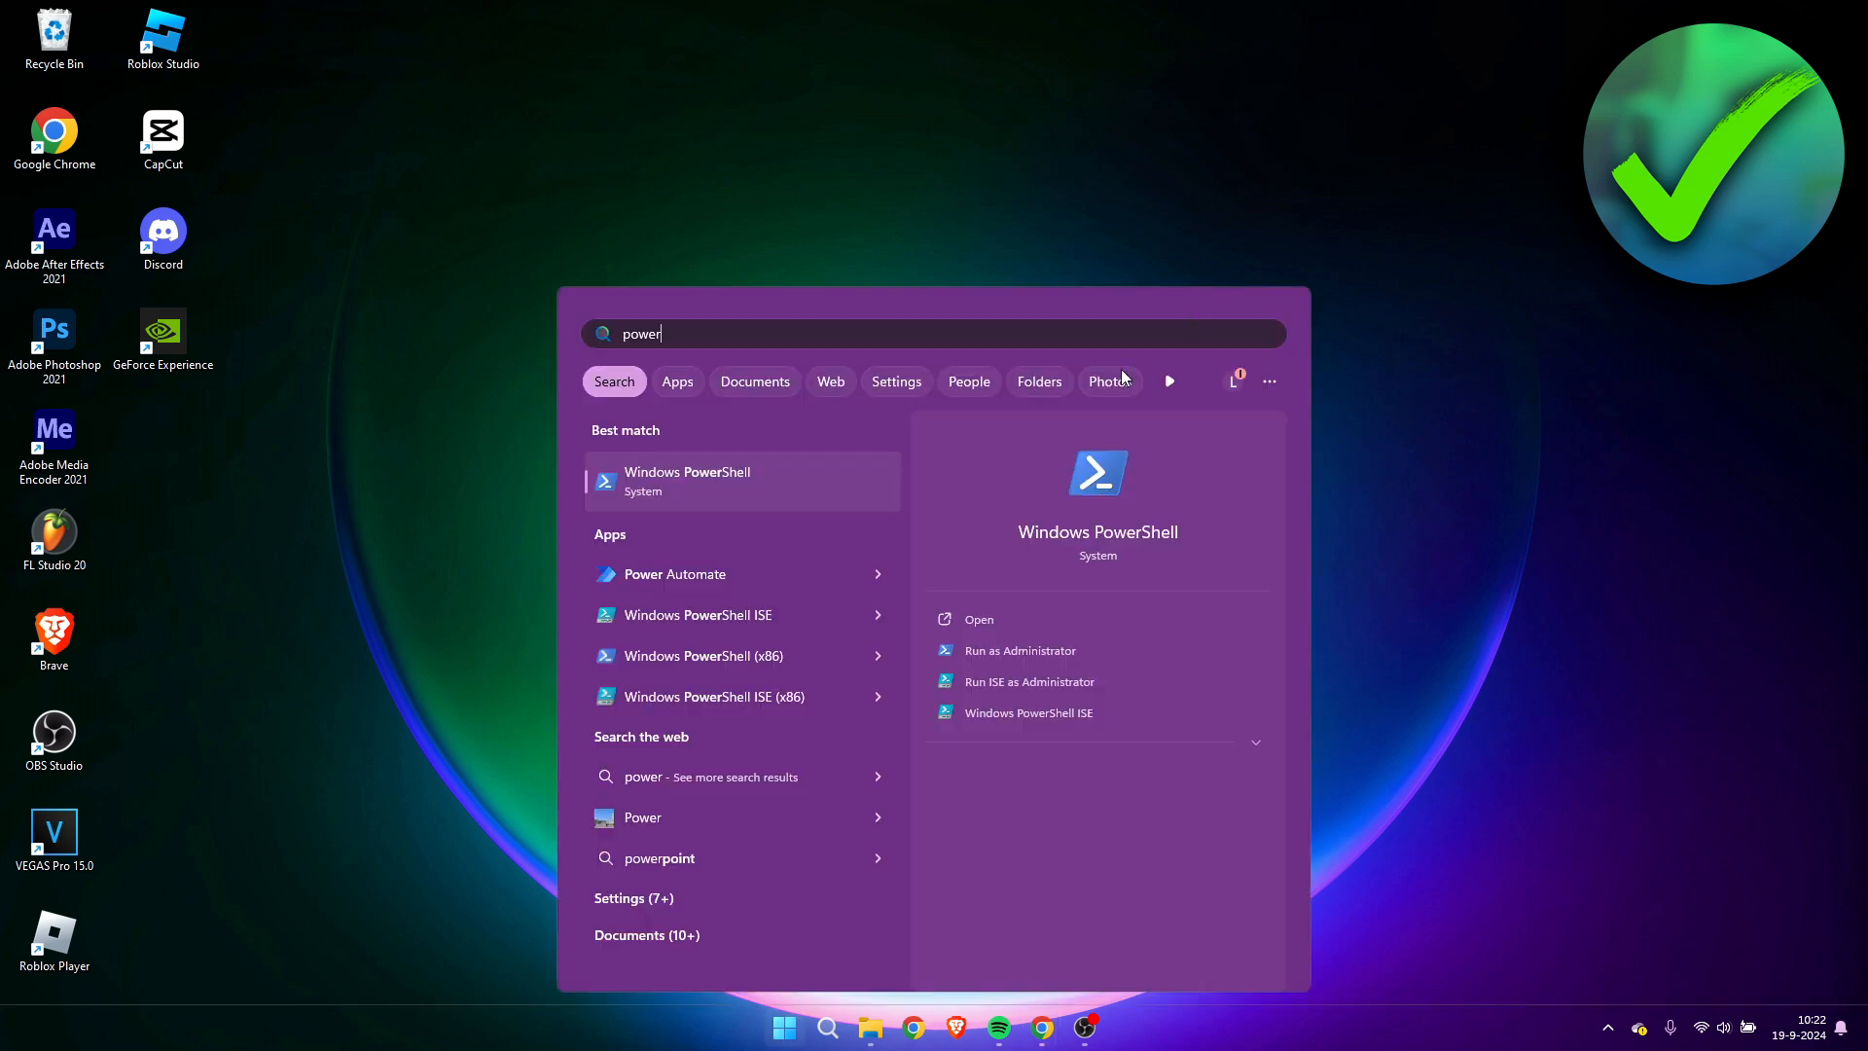